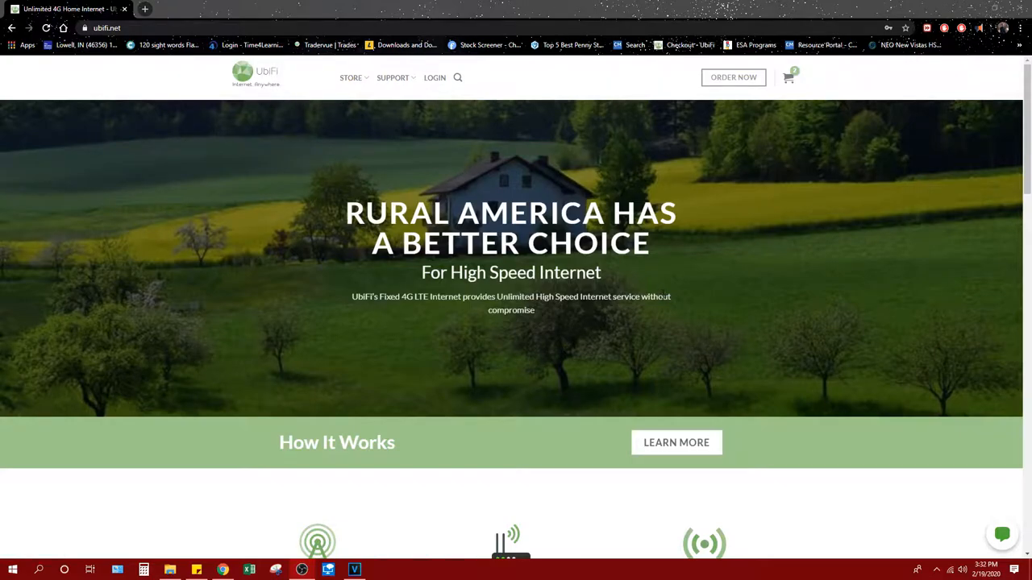
- Scroll through the UbiFi homepage plans, then reload the homepage back at its top
{"action": "scroll", "scroll_direction": "down", "scroll_amount": 3}
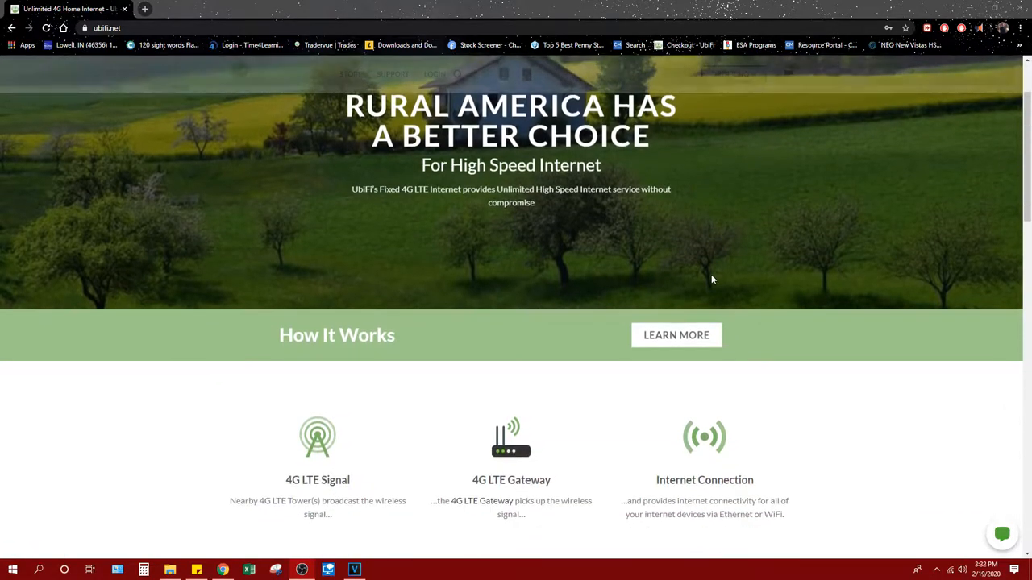
{"action": "scroll", "scroll_direction": "down", "scroll_amount": 3}
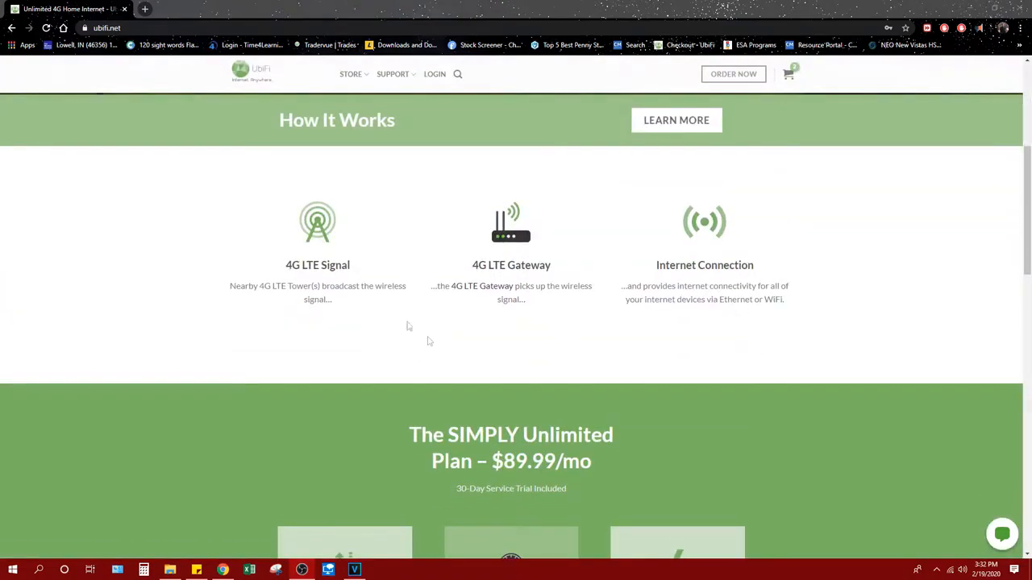
{"action": "mouse_move", "coordinate": [395, 324]}
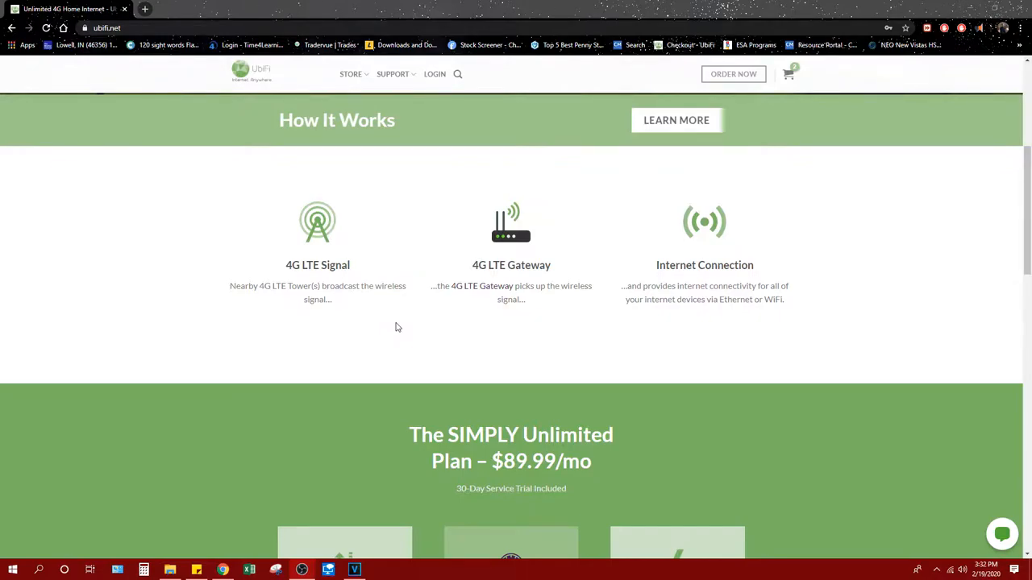
{"action": "scroll", "scroll_direction": "down", "scroll_amount": 3}
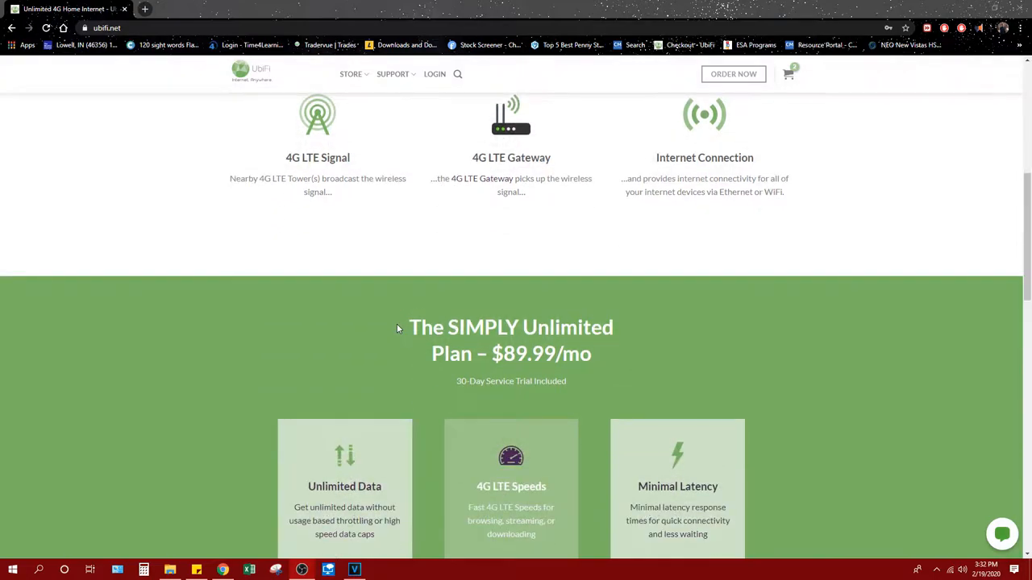
{"action": "scroll", "scroll_direction": "down", "scroll_amount": 3}
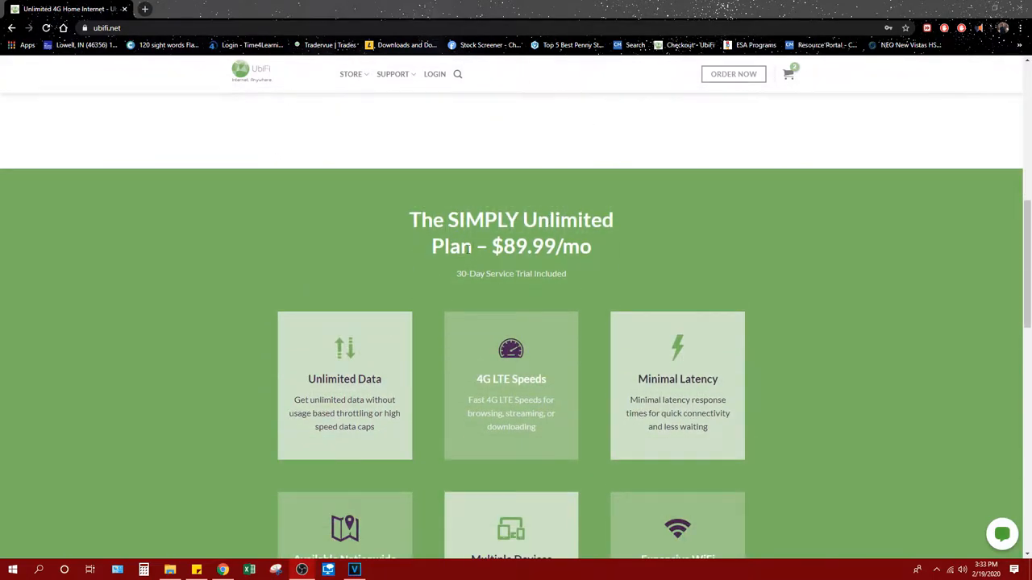
{"action": "mouse_move", "coordinate": [457, 263]}
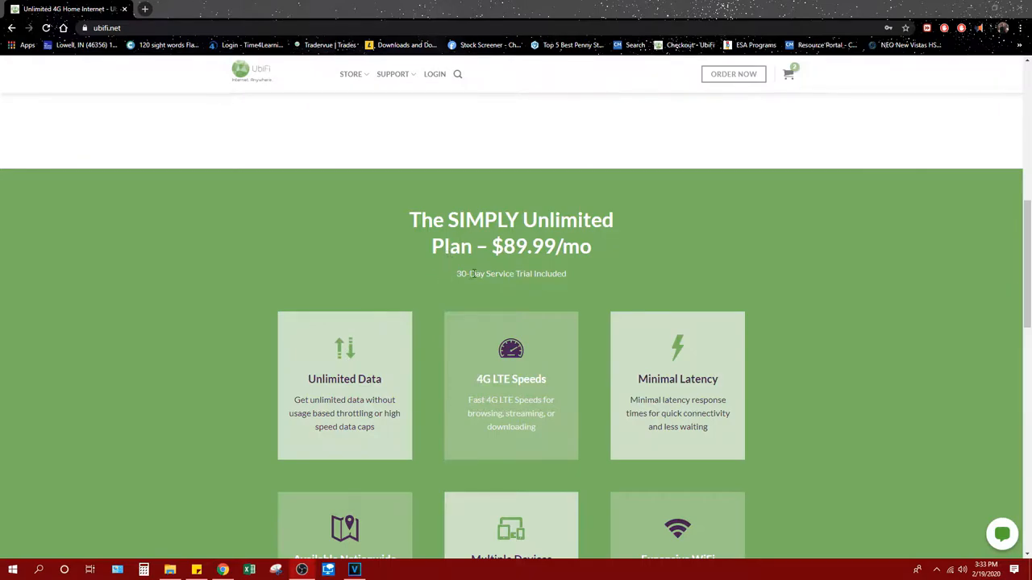
{"action": "mouse_move", "coordinate": [608, 262]}
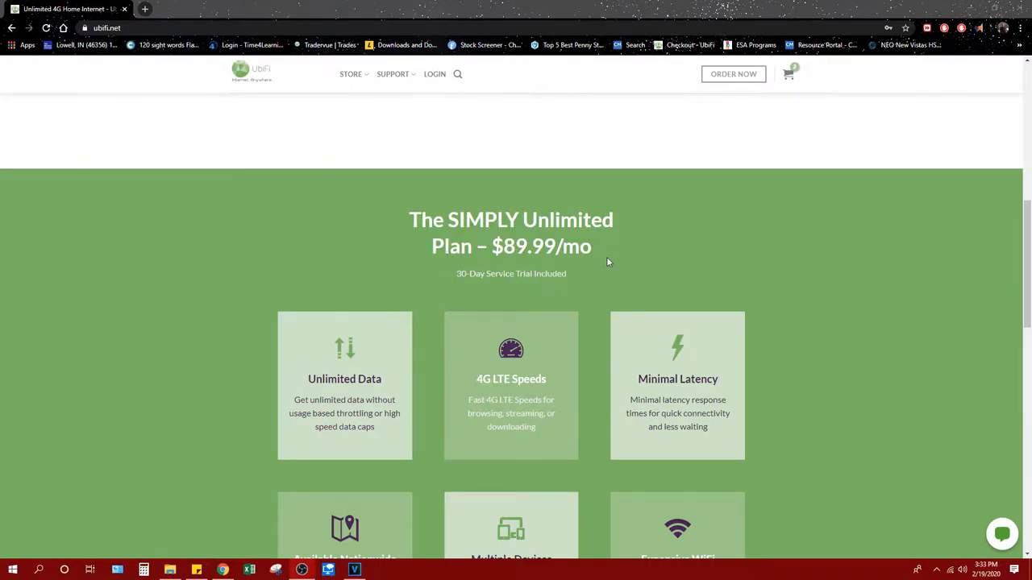
{"action": "scroll", "scroll_direction": "down", "scroll_amount": 3}
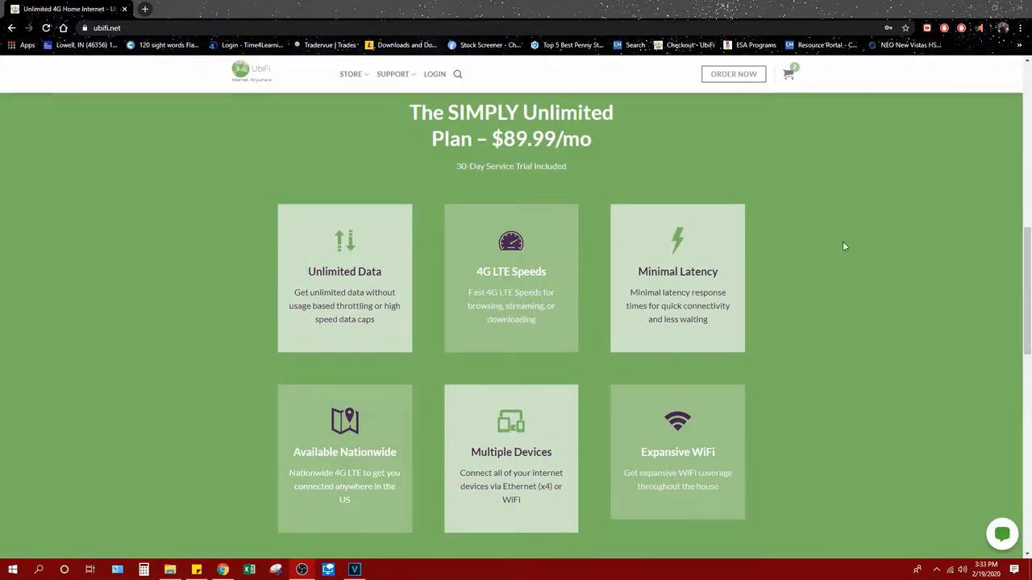
{"action": "mouse_move", "coordinate": [823, 332]}
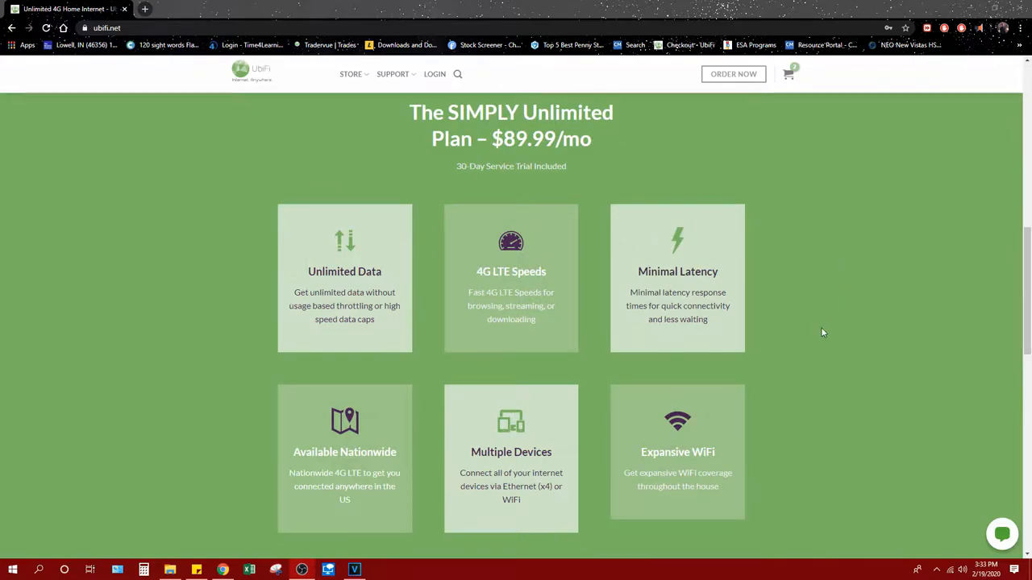
{"action": "mouse_move", "coordinate": [645, 179]}
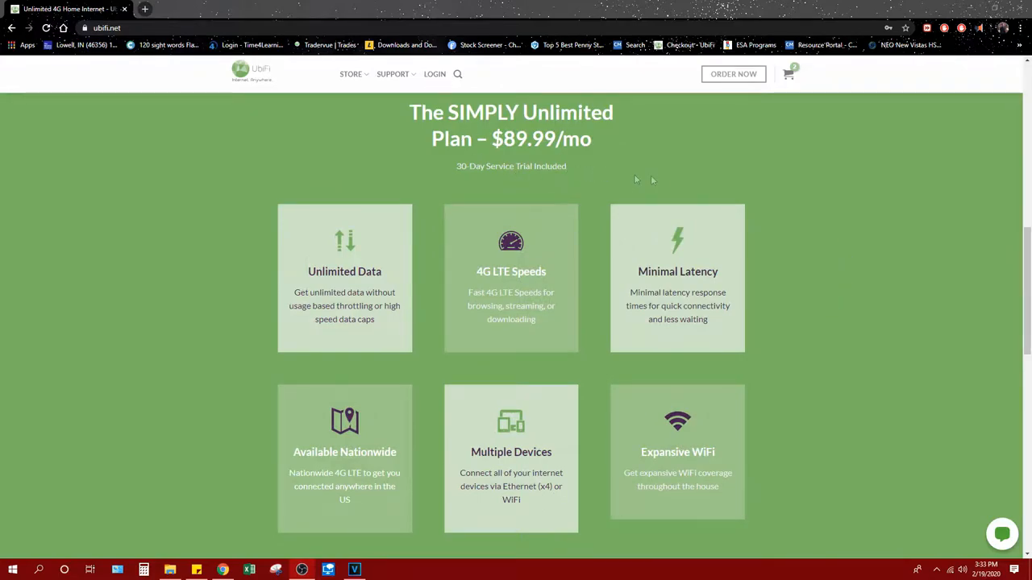
{"action": "scroll", "scroll_direction": "down", "scroll_amount": 3}
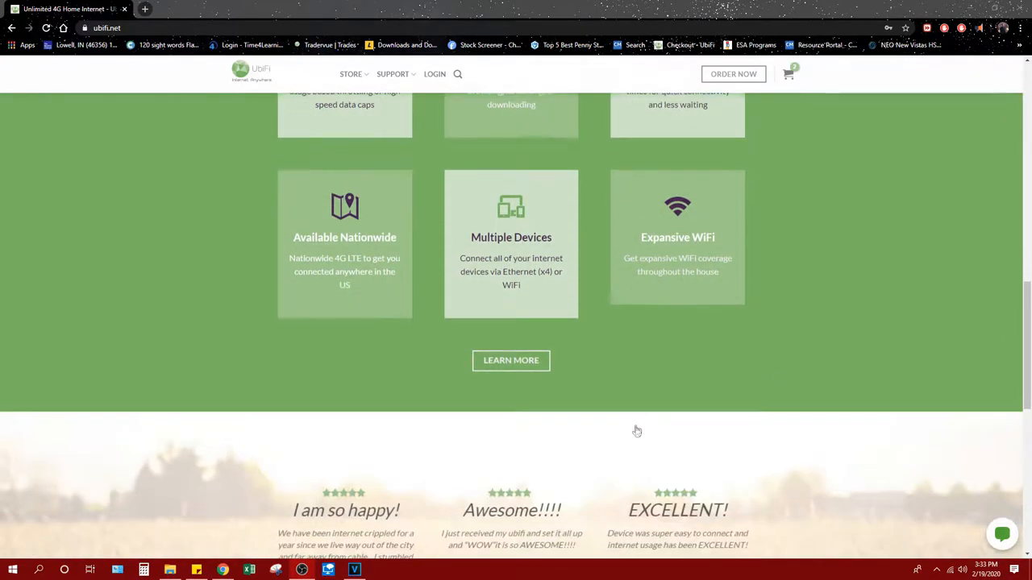
{"action": "scroll", "scroll_direction": "down", "scroll_amount": 3}
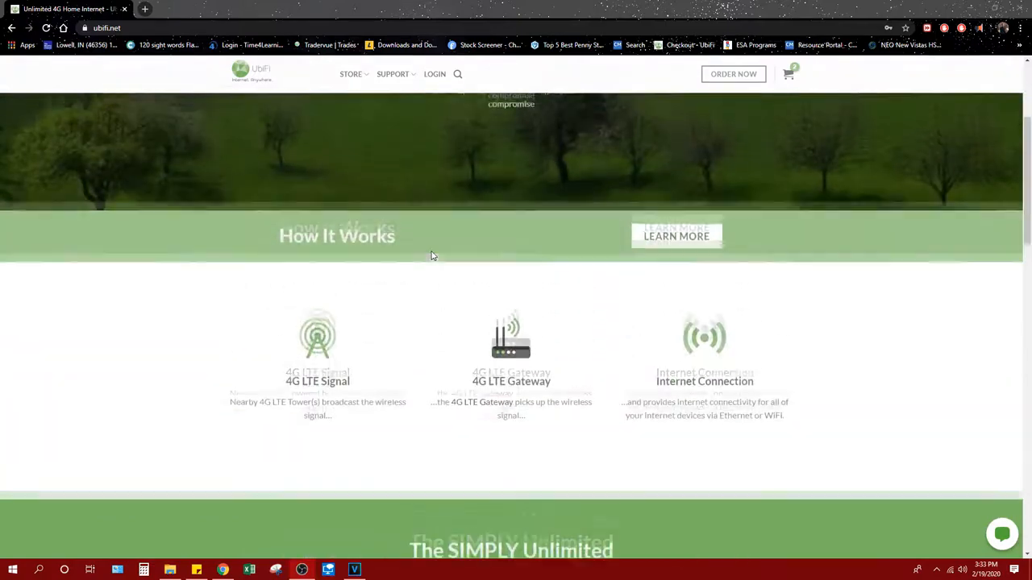
{"action": "left_click", "coordinate": [392, 77]}
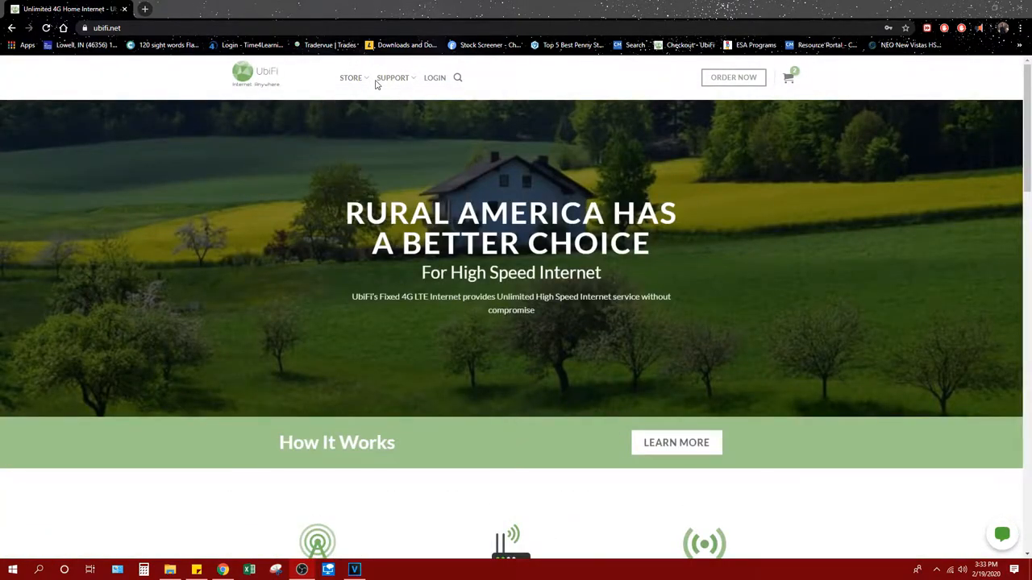
- Open the UbiFi store's 13-product listing and scroll down to the antenna cables
{"action": "left_click", "coordinate": [351, 78]}
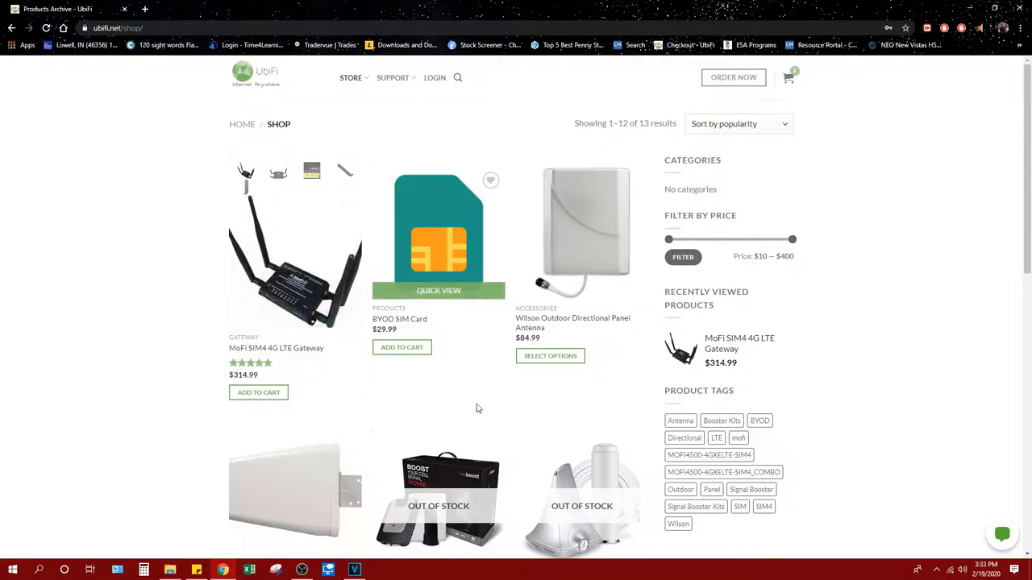
{"action": "mouse_move", "coordinate": [441, 316]}
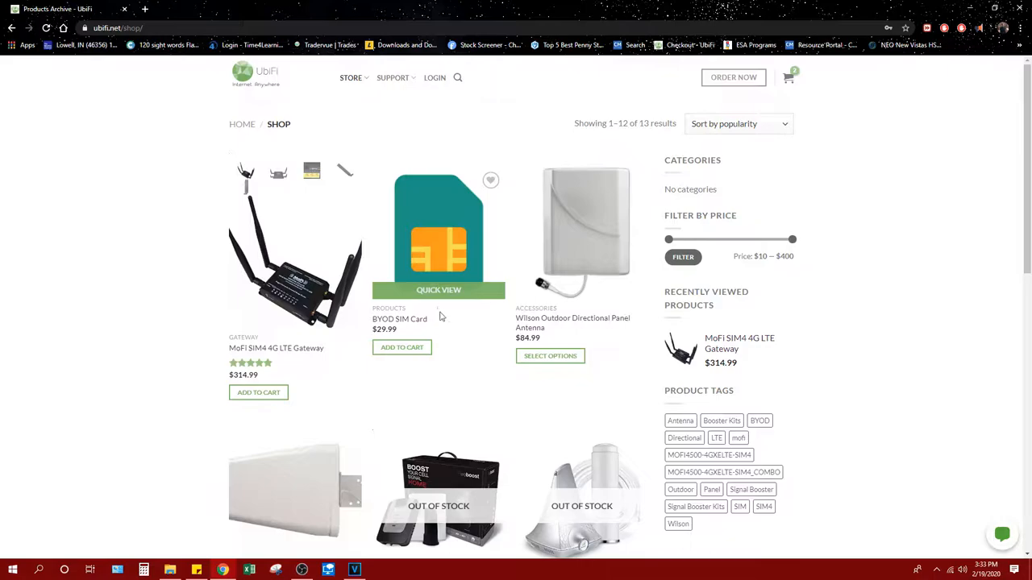
{"action": "mouse_move", "coordinate": [411, 238]}
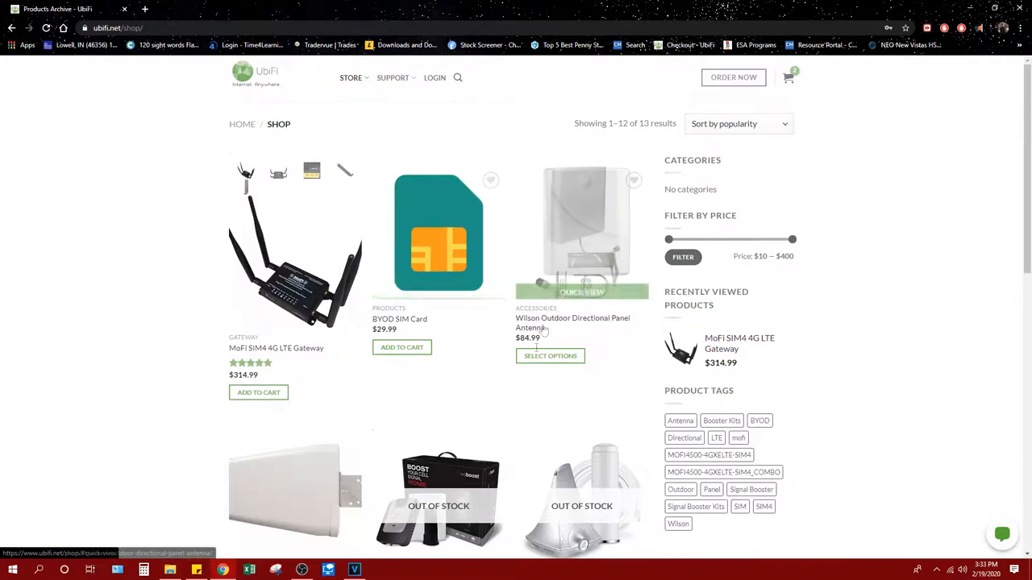
{"action": "mouse_move", "coordinate": [564, 337]}
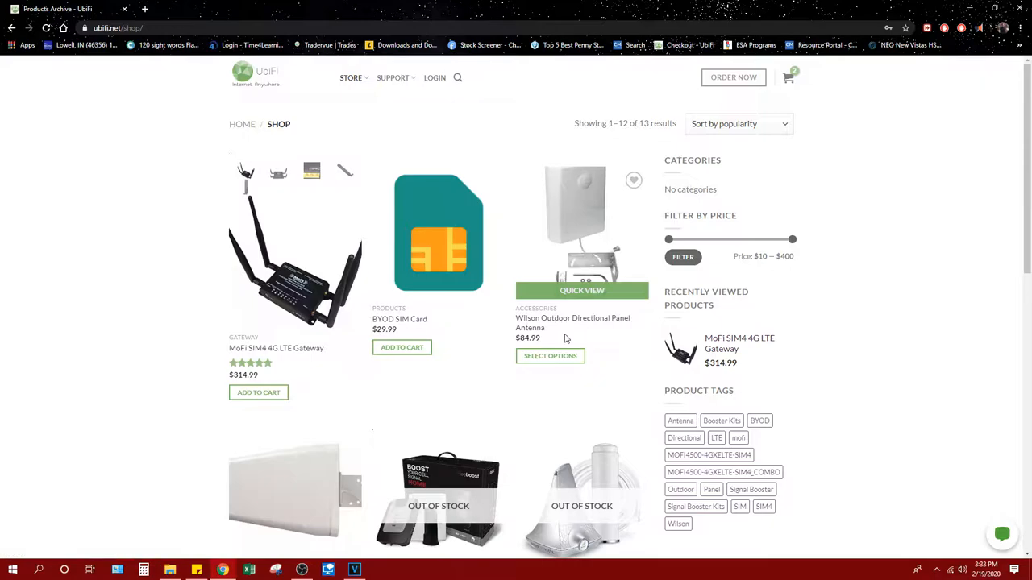
{"action": "scroll", "scroll_direction": "down", "scroll_amount": 3}
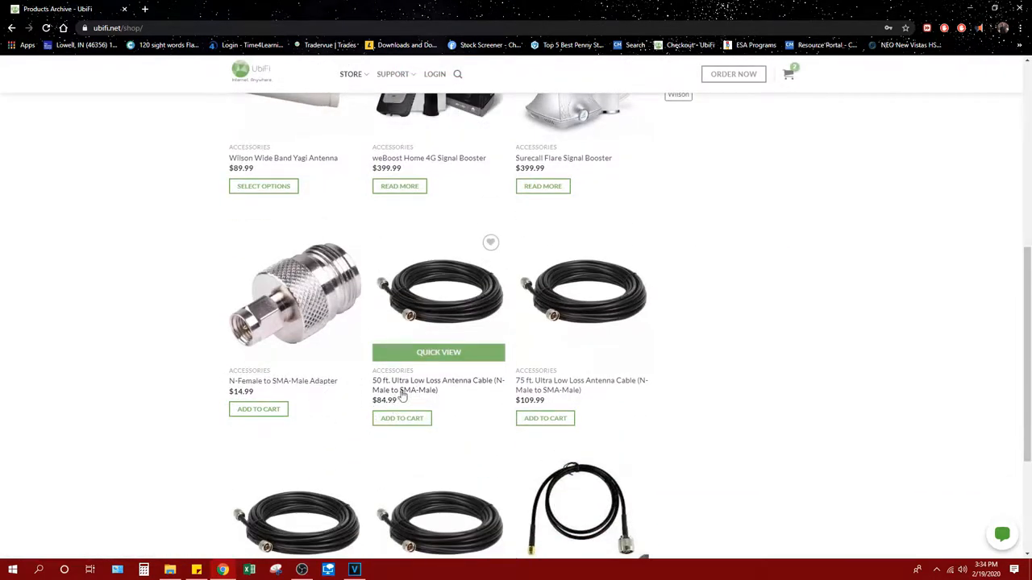
{"action": "scroll", "scroll_direction": "down", "scroll_amount": 3}
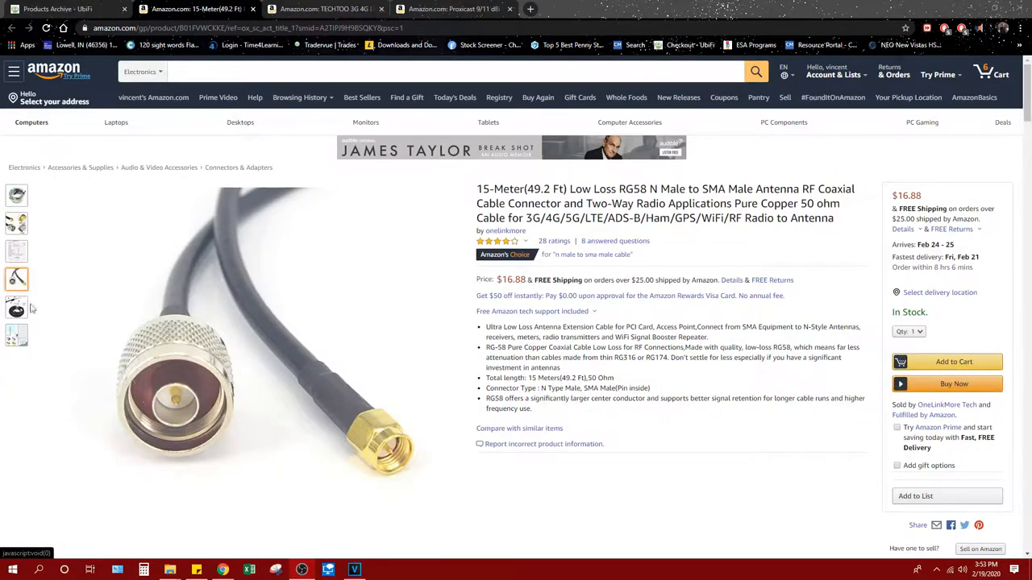
- View another photo of the $16.88 15-meter RG58 N-to-SMA cable
{"action": "left_click", "coordinate": [17, 336]}
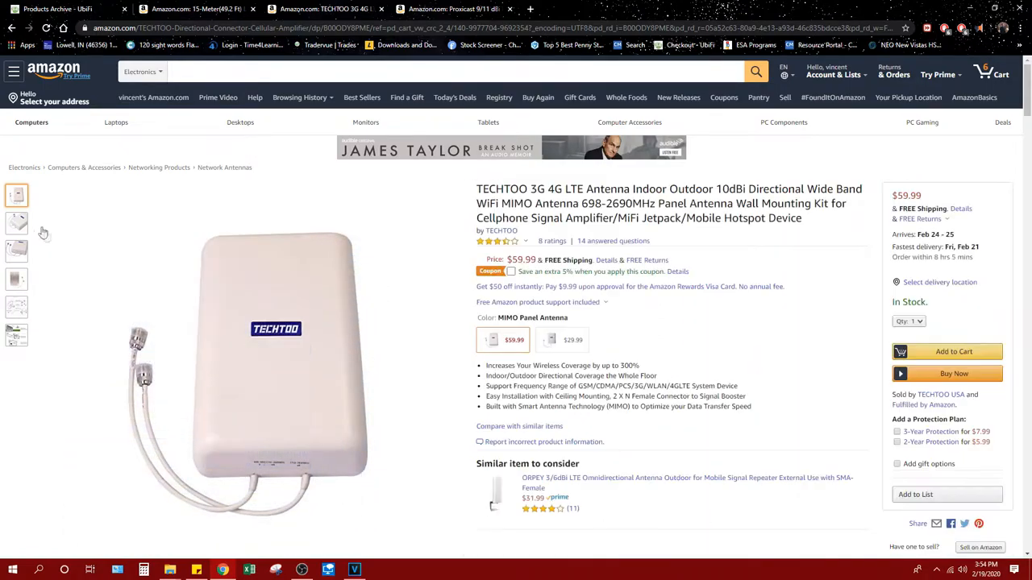
- Review the TECHTOO panel antenna's back plate, installation and mounting diagrams, and angled photos
{"action": "left_click", "coordinate": [16, 279]}
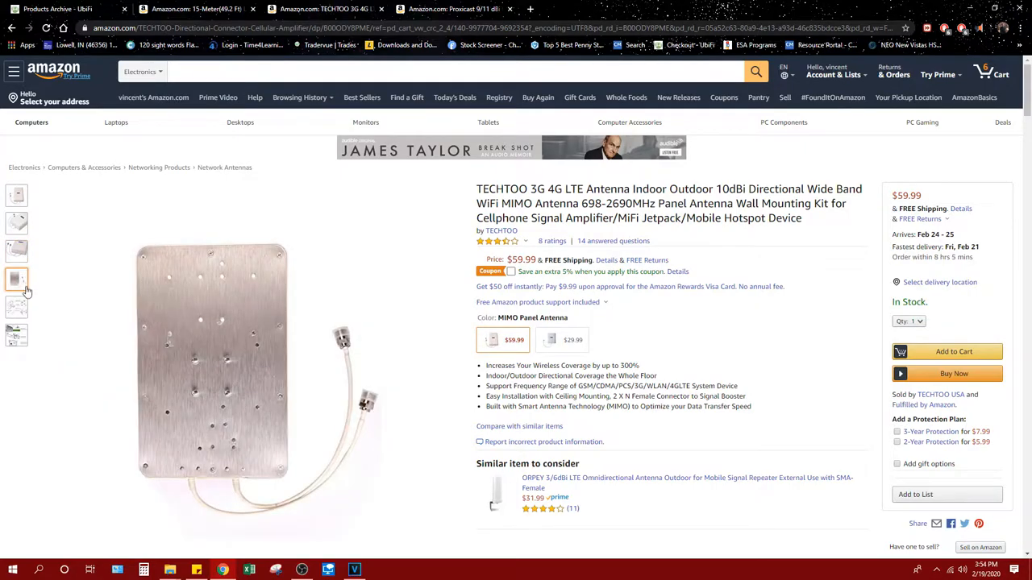
{"action": "left_click", "coordinate": [17, 334]}
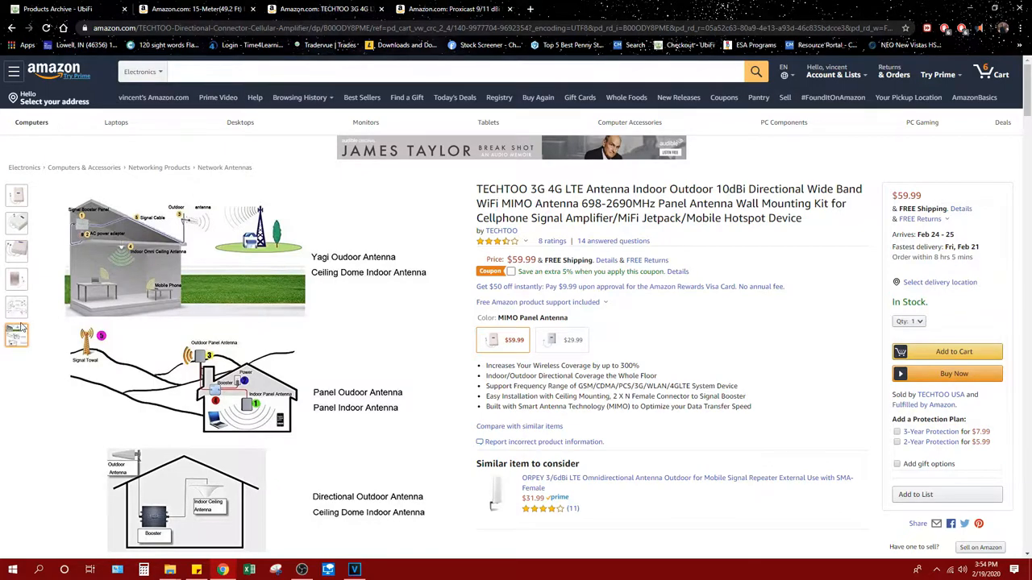
{"action": "left_click", "coordinate": [17, 278]}
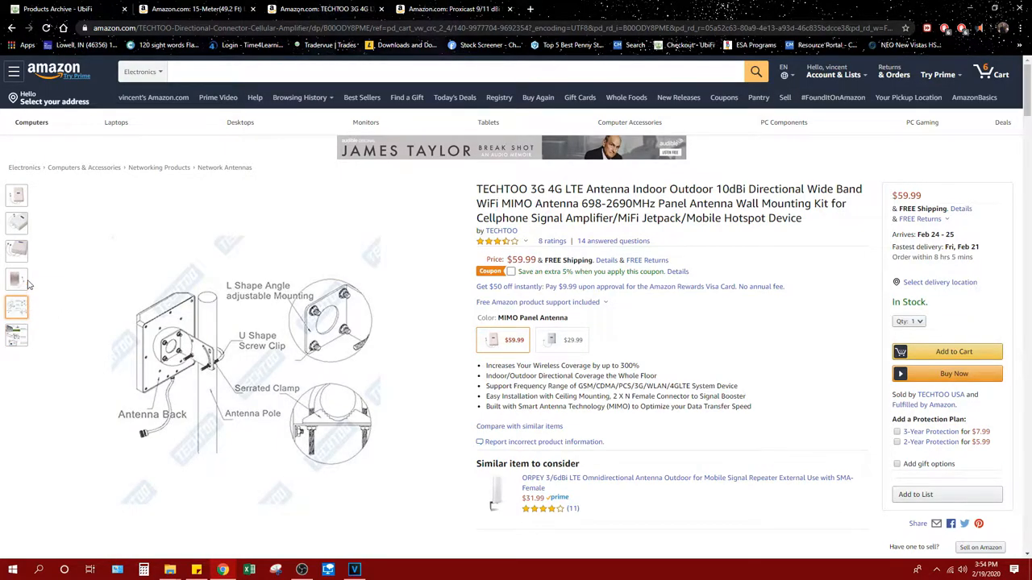
{"action": "left_click", "coordinate": [17, 251]}
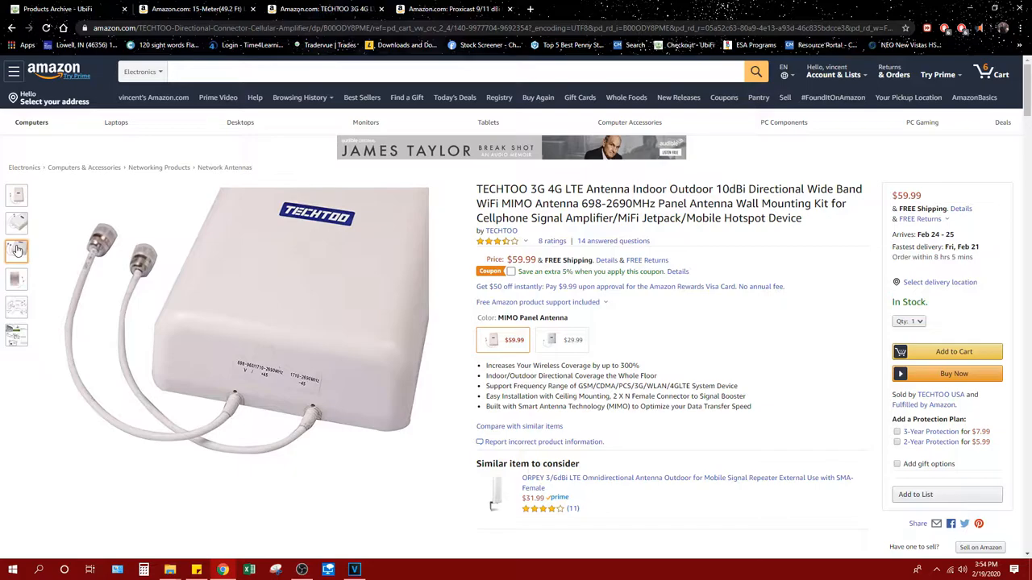
{"action": "left_click", "coordinate": [17, 224]}
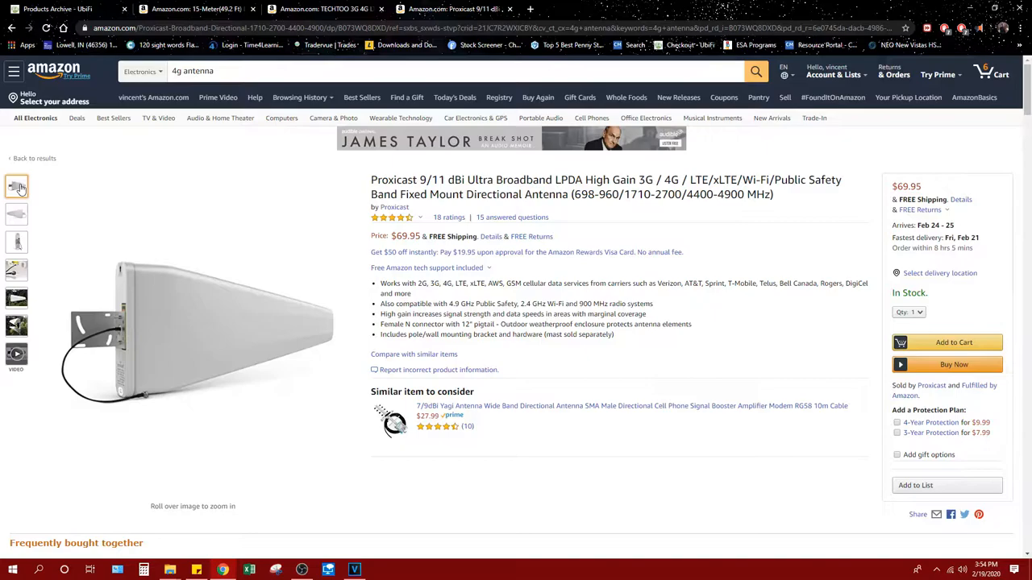
- View the Proxicast antenna's main photo and video, then open the $249.99 grid antenna listing
{"action": "left_click", "coordinate": [17, 214]}
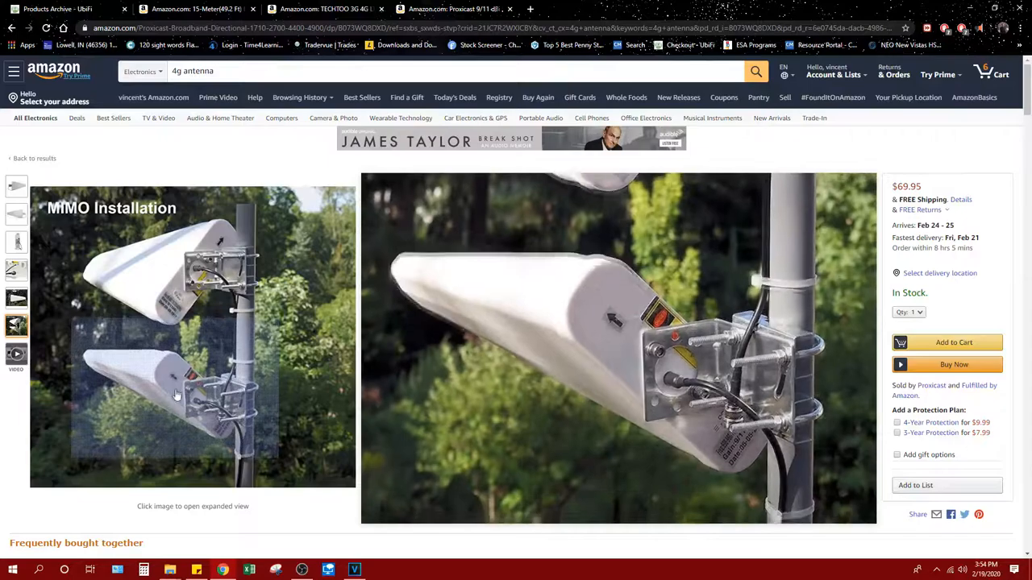
{"action": "left_click", "coordinate": [16, 355]}
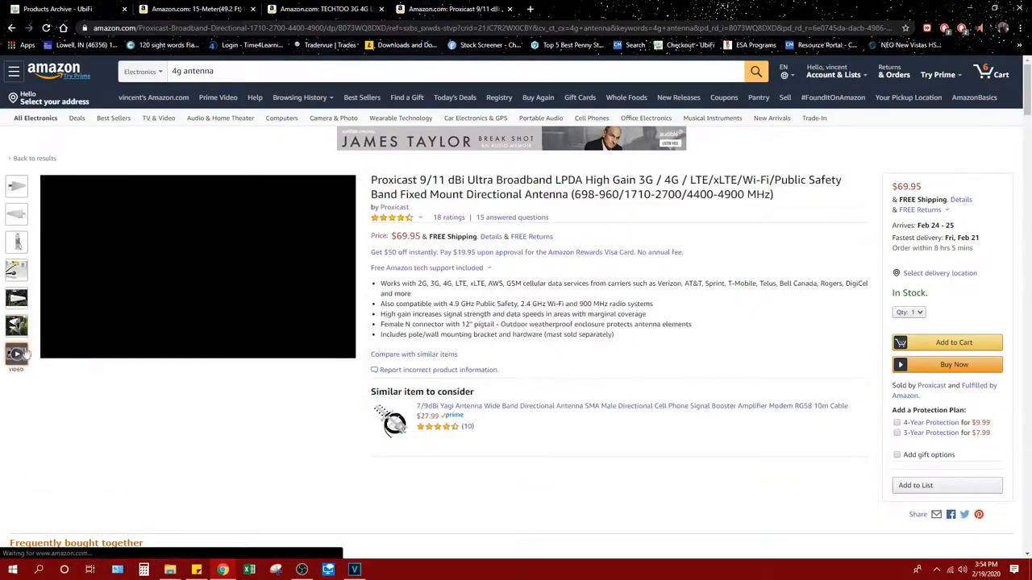
{"action": "left_click", "coordinate": [16, 355]}
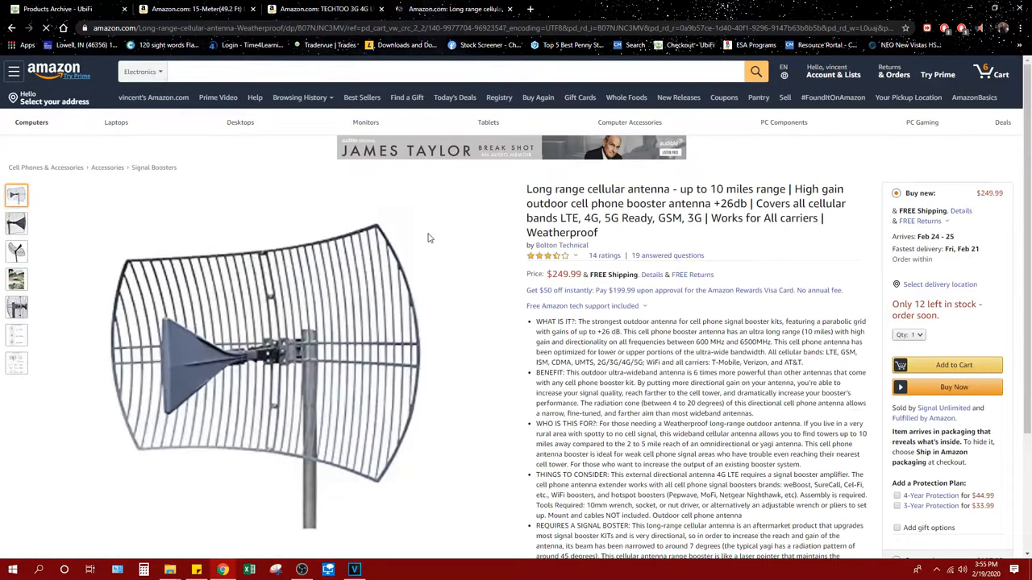
- View the grid antenna's feed horn close-up and another product photo
{"action": "scroll", "scroll_direction": "down", "scroll_amount": 3}
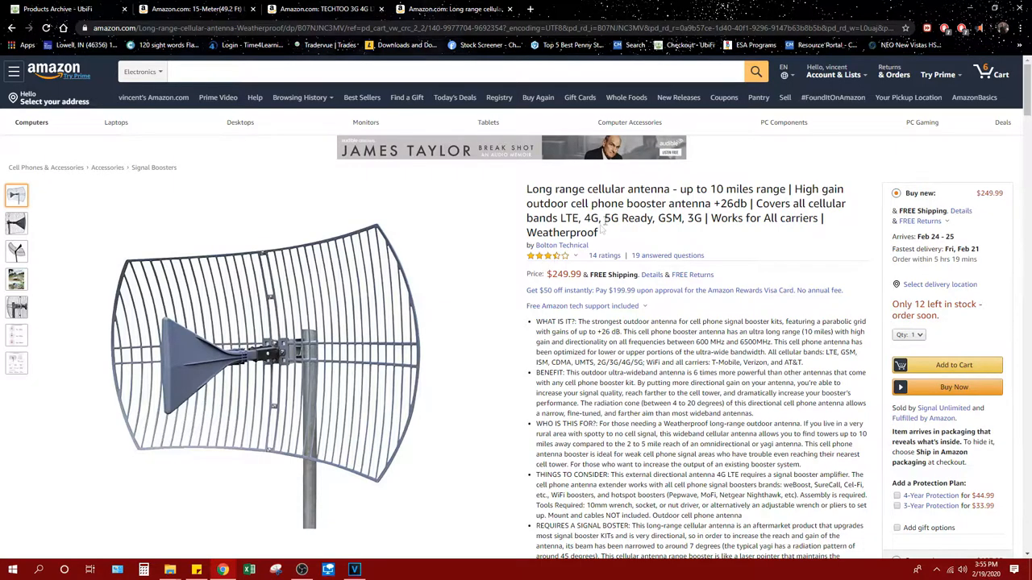
{"action": "left_click", "coordinate": [17, 224]}
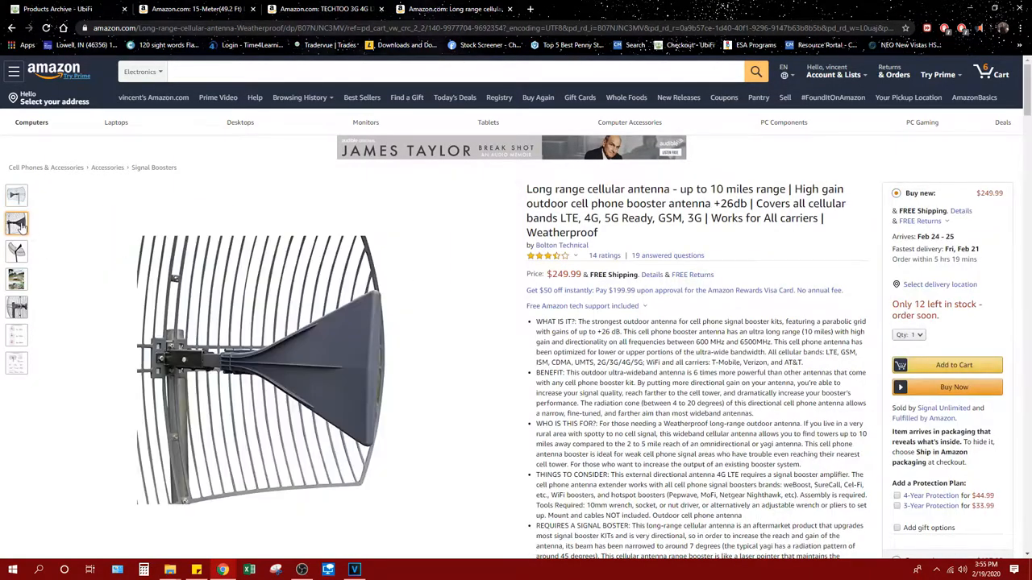
{"action": "left_click", "coordinate": [16, 280]}
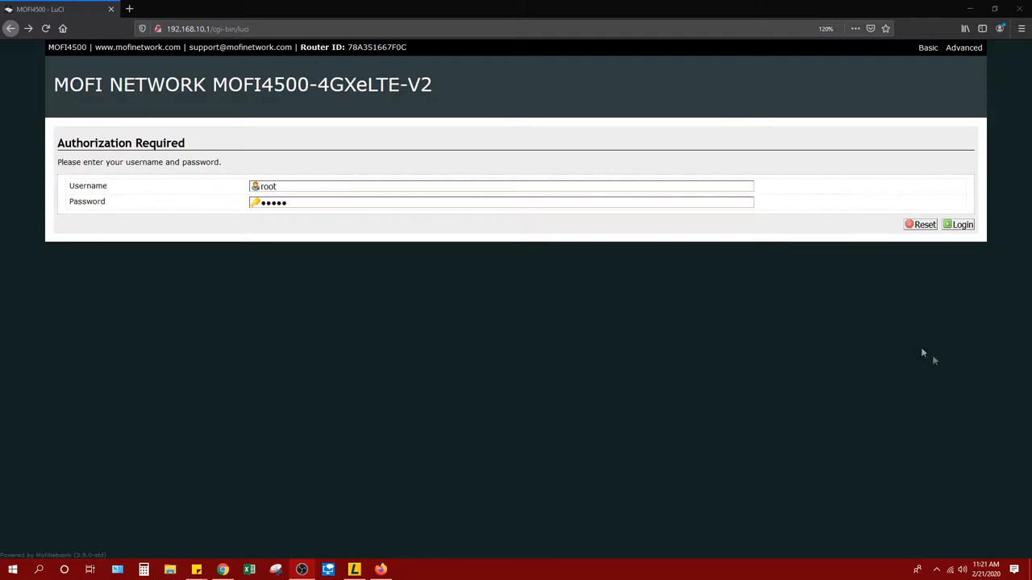
{"action": "mouse_move", "coordinate": [923, 252]}
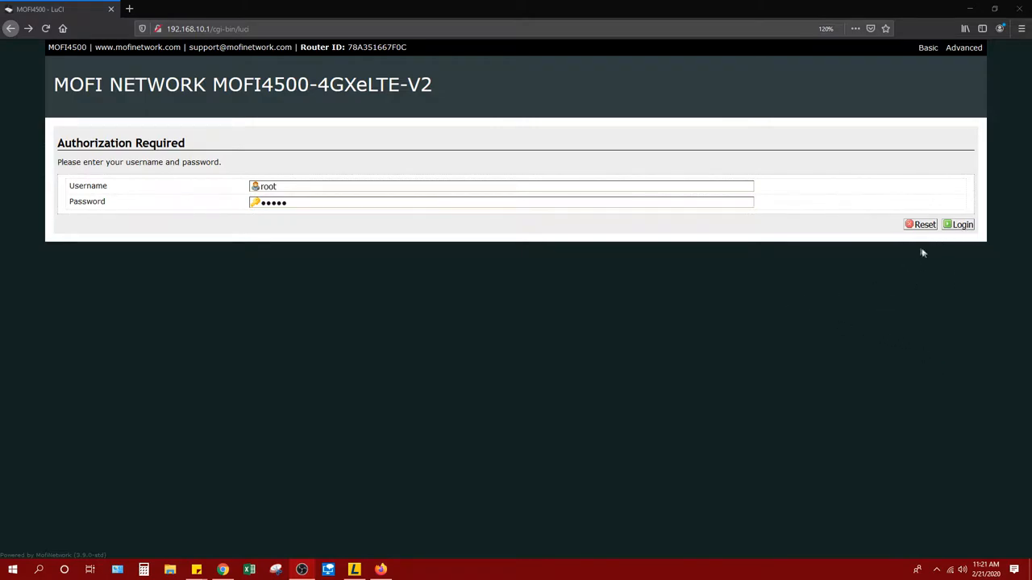
- Log in as root and quick-check signal strength, showing a poor -105 dBm LTE signal
{"action": "left_click", "coordinate": [958, 224]}
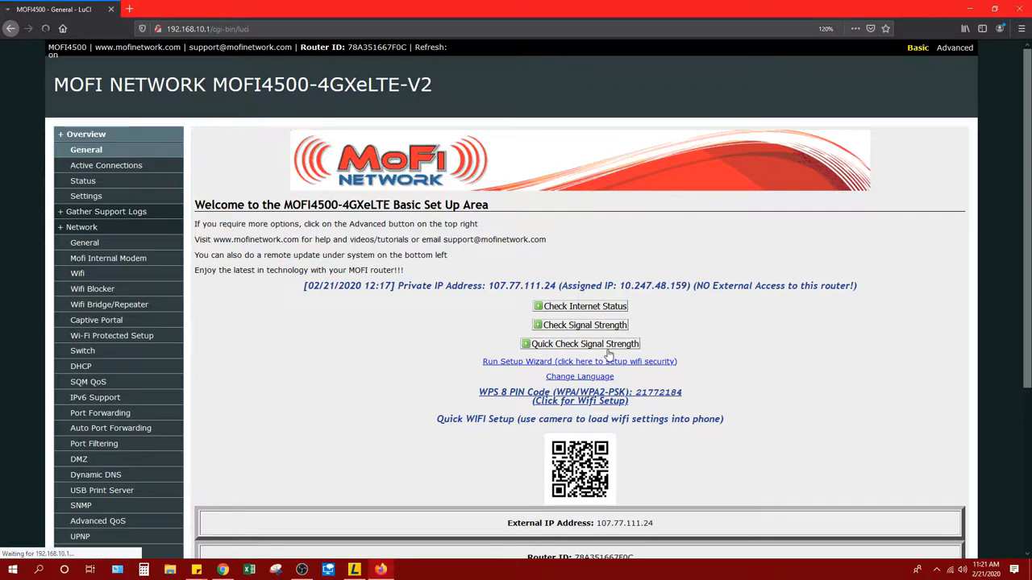
{"action": "left_click", "coordinate": [583, 344]}
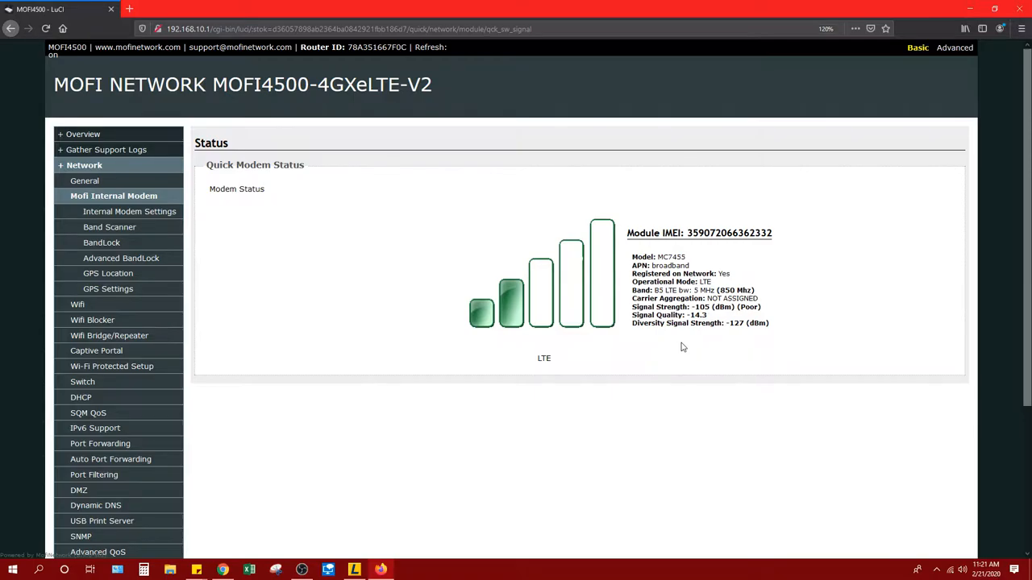
{"action": "mouse_move", "coordinate": [508, 327]}
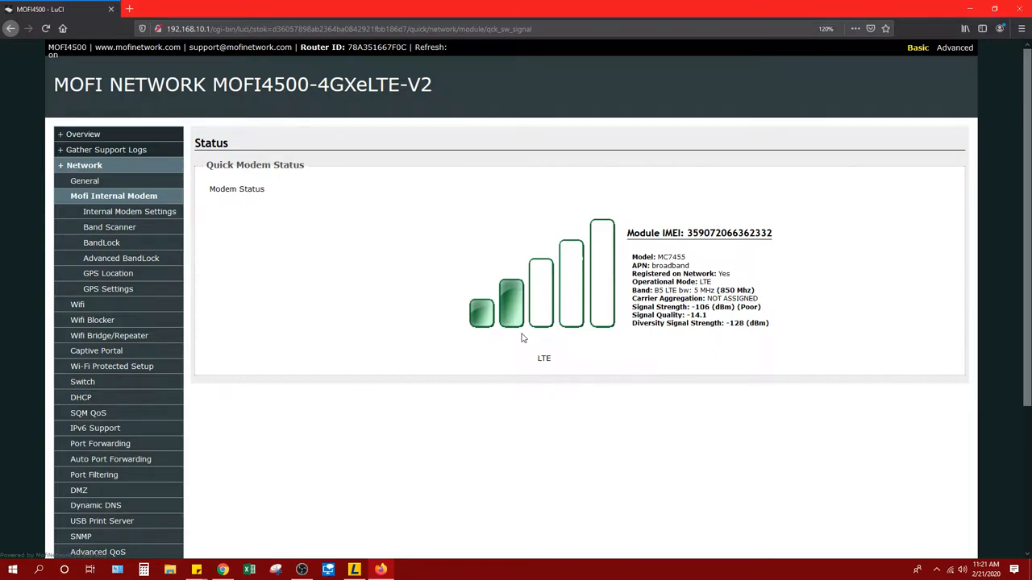
{"action": "mouse_move", "coordinate": [542, 346]}
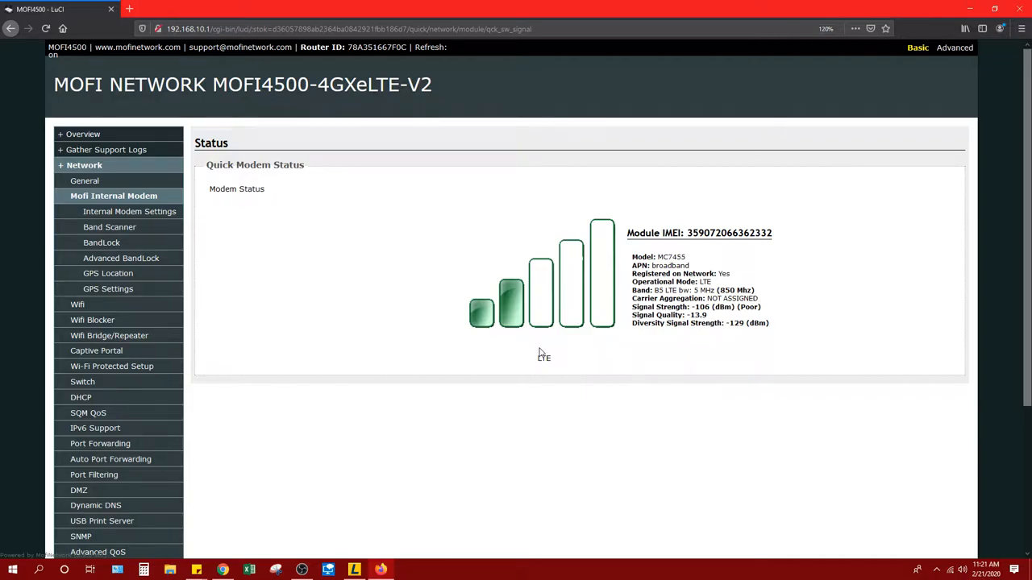
{"action": "mouse_move", "coordinate": [588, 335]}
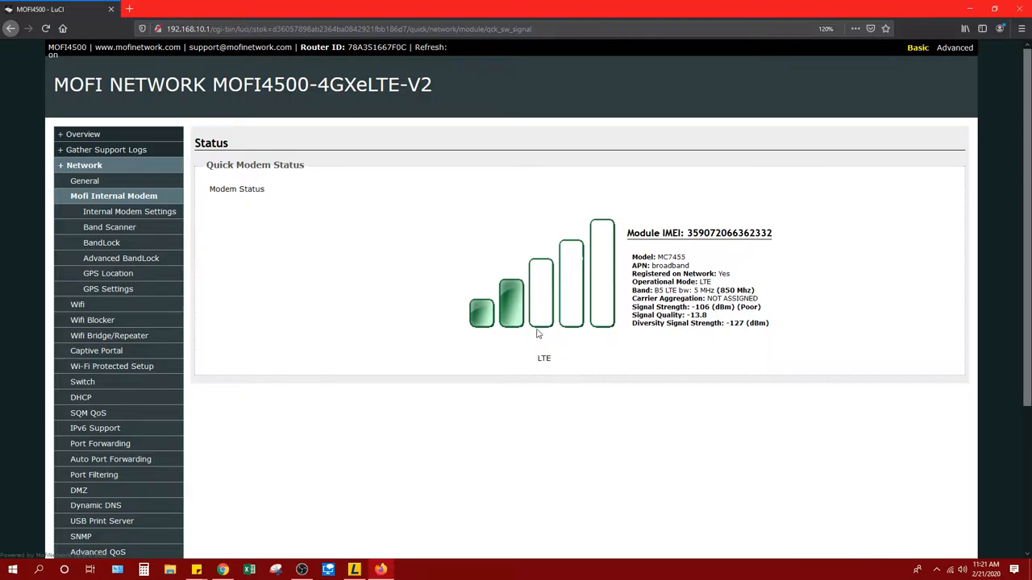
{"action": "mouse_move", "coordinate": [486, 339]}
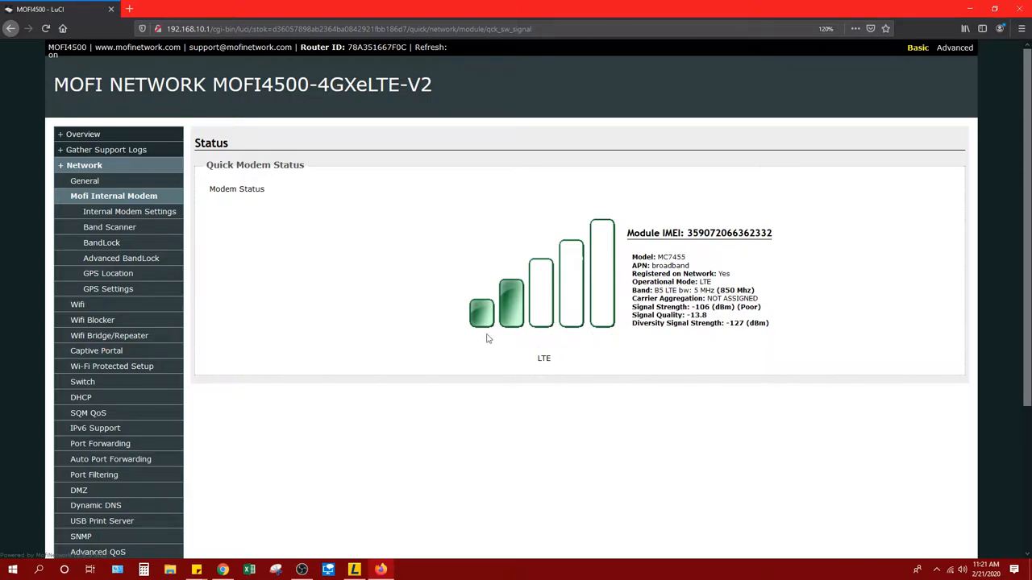
{"action": "mouse_move", "coordinate": [396, 328]}
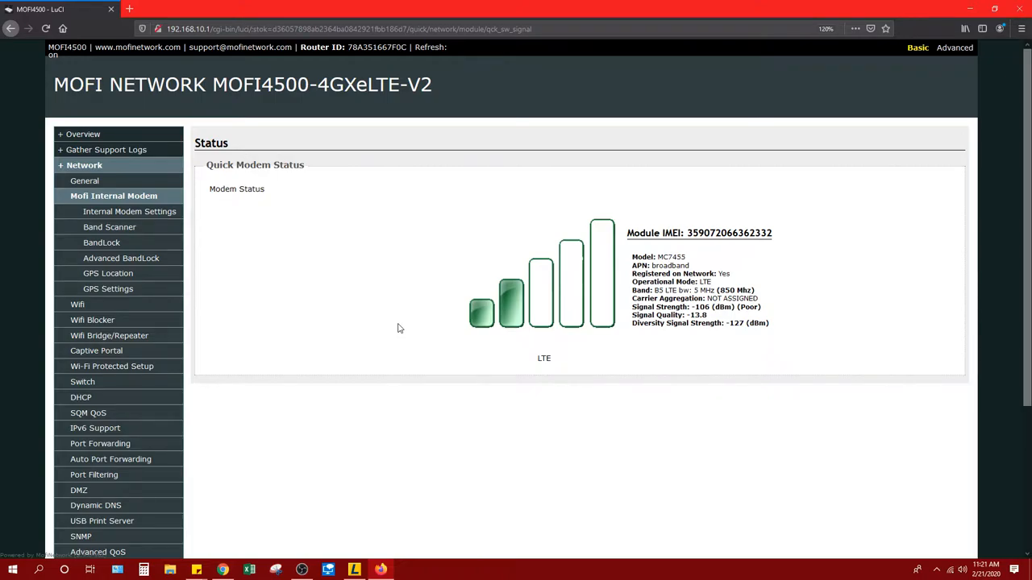
{"action": "mouse_move", "coordinate": [324, 333]}
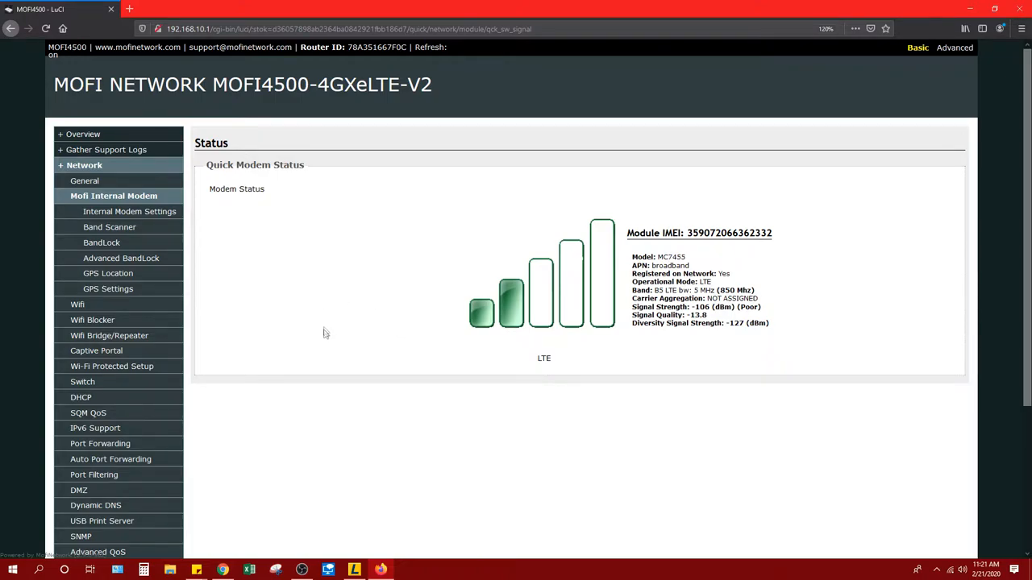
{"action": "scroll", "scroll_direction": "down", "scroll_amount": 3}
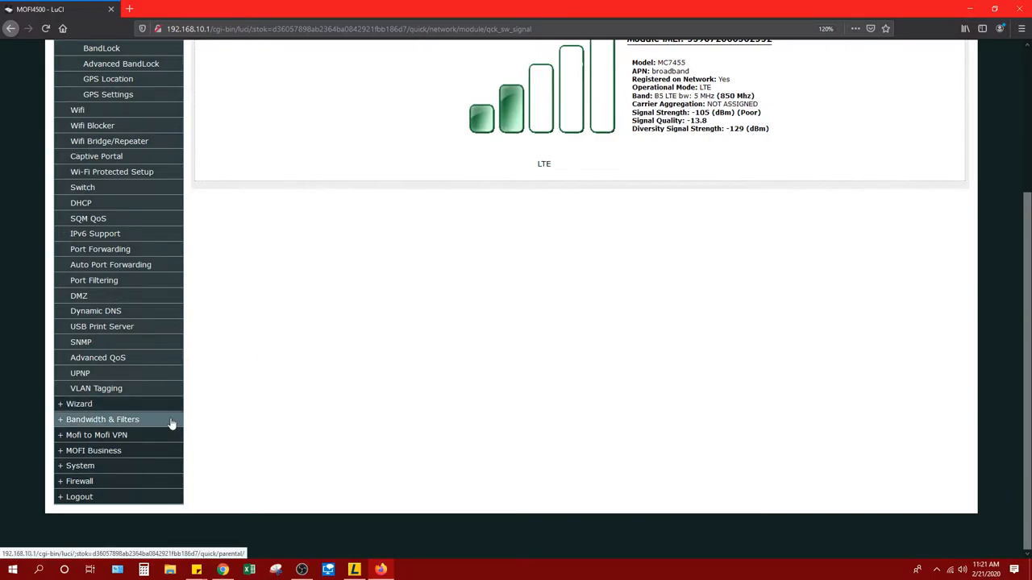
- Open Bandwidth & Filters to see 747.24 GB downloaded on the internal module
{"action": "left_click", "coordinate": [102, 419]}
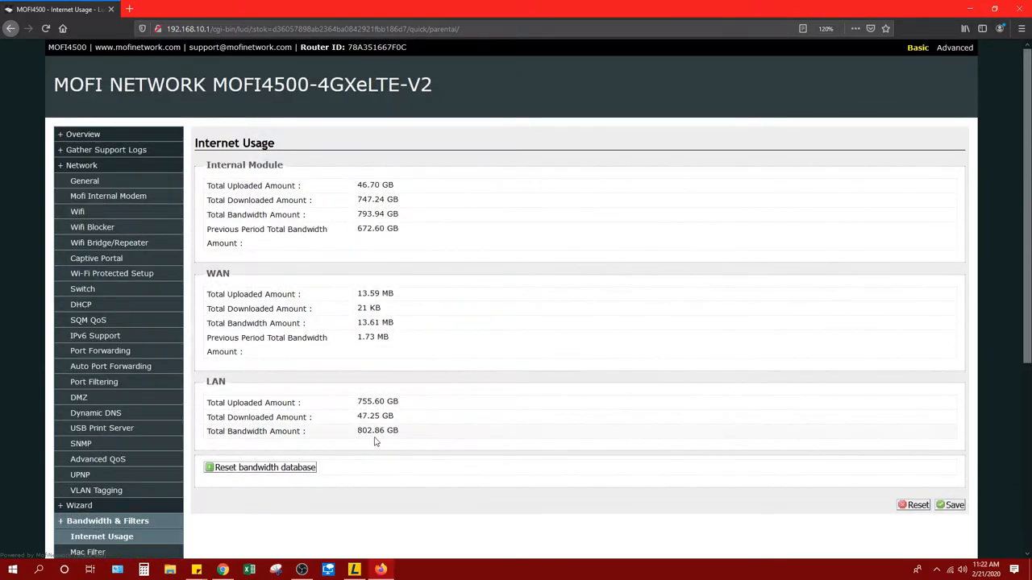
{"action": "mouse_move", "coordinate": [407, 428]}
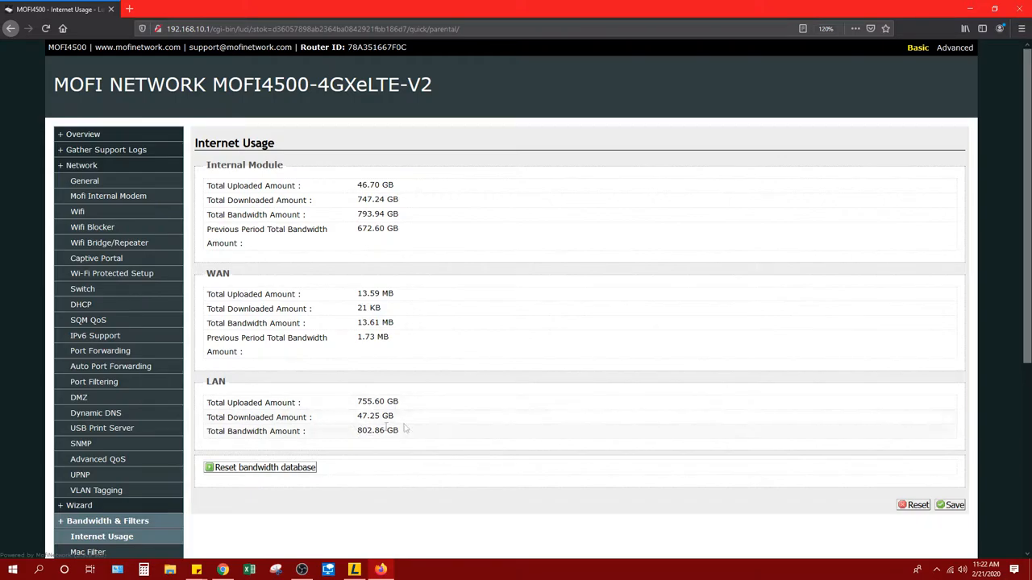
{"action": "mouse_move", "coordinate": [401, 424]}
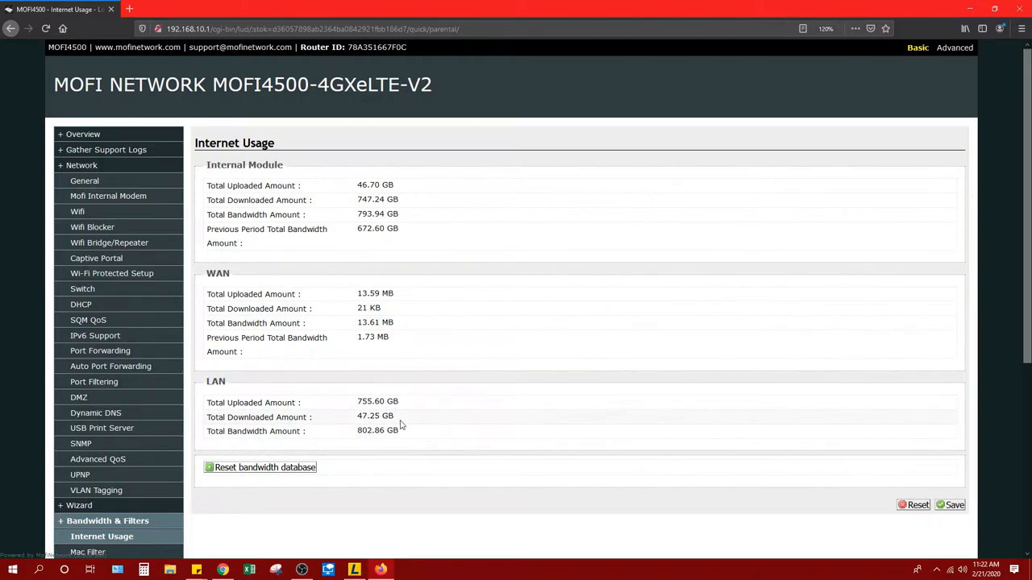
{"action": "mouse_move", "coordinate": [395, 373]}
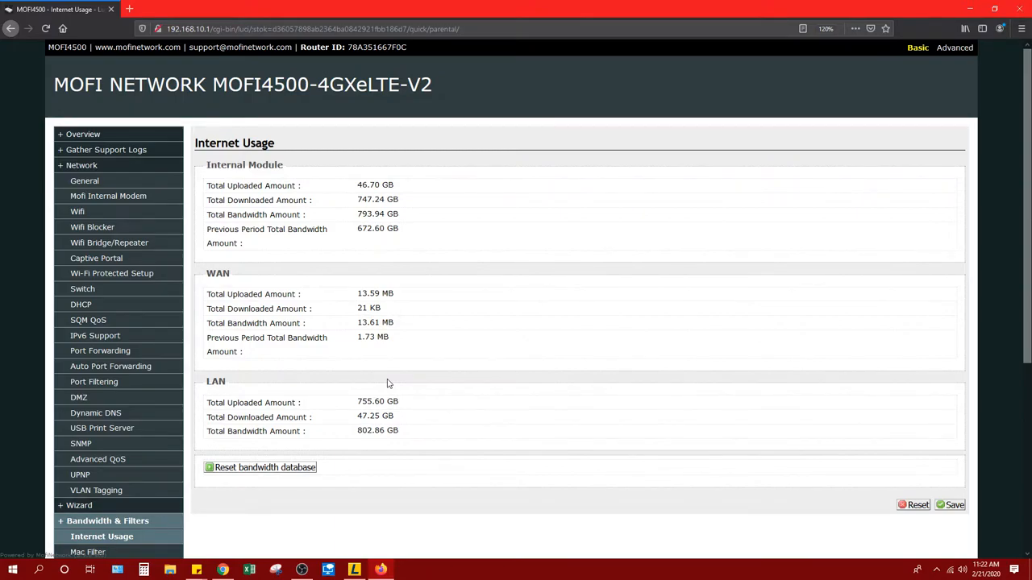
{"action": "mouse_move", "coordinate": [391, 385]}
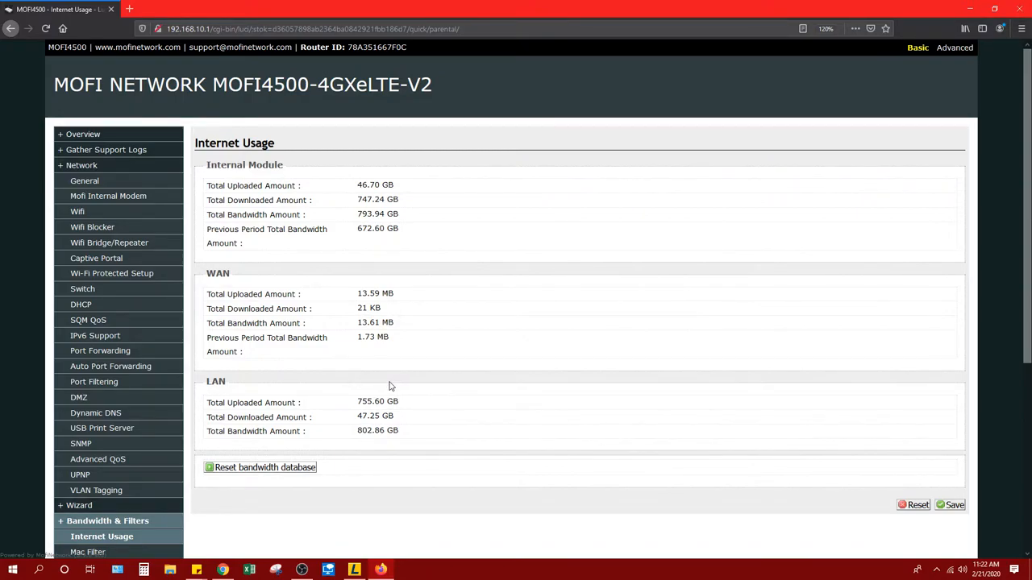
{"action": "mouse_move", "coordinate": [411, 376]}
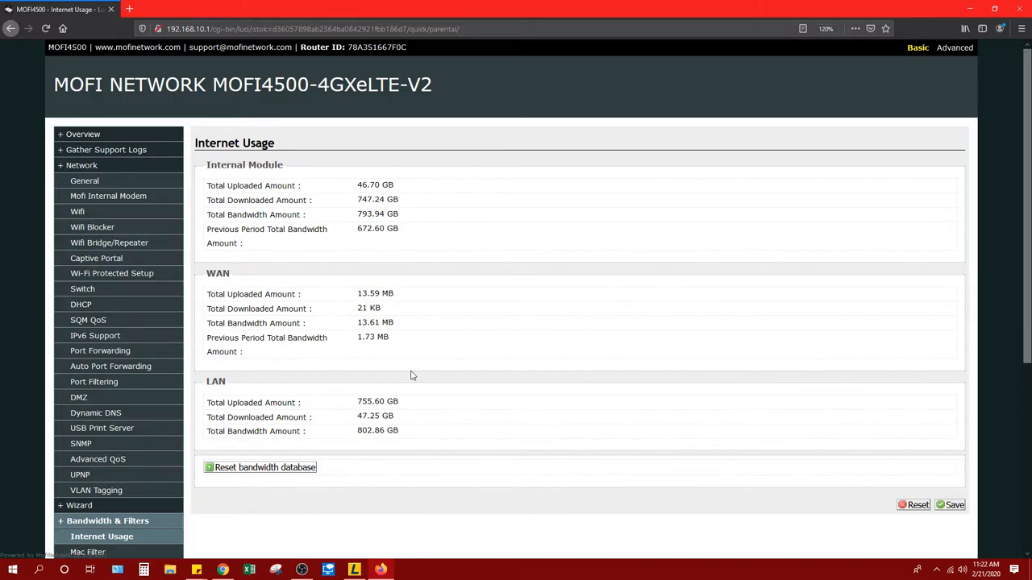
{"action": "mouse_move", "coordinate": [159, 395]}
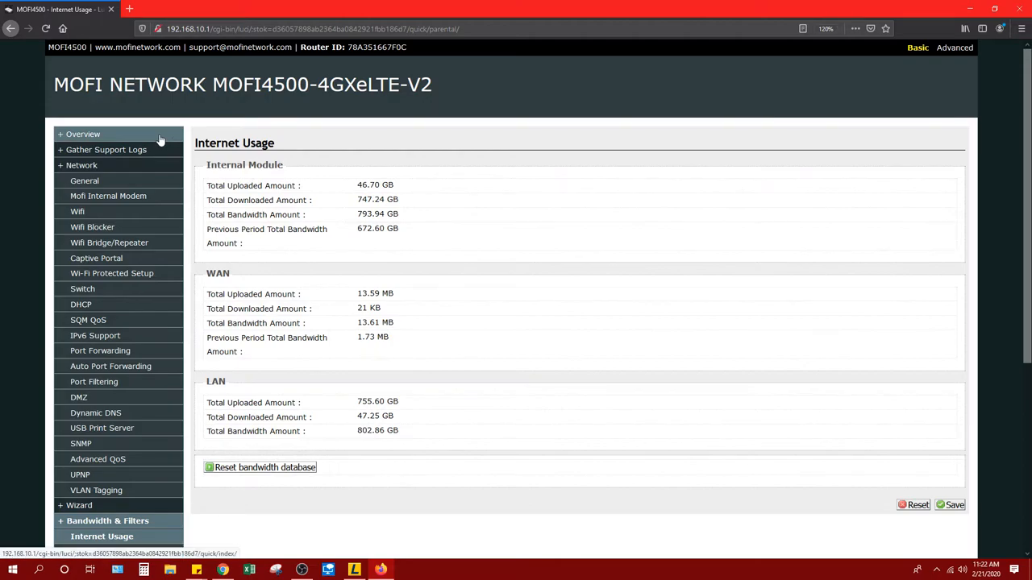
{"action": "left_click", "coordinate": [83, 134]}
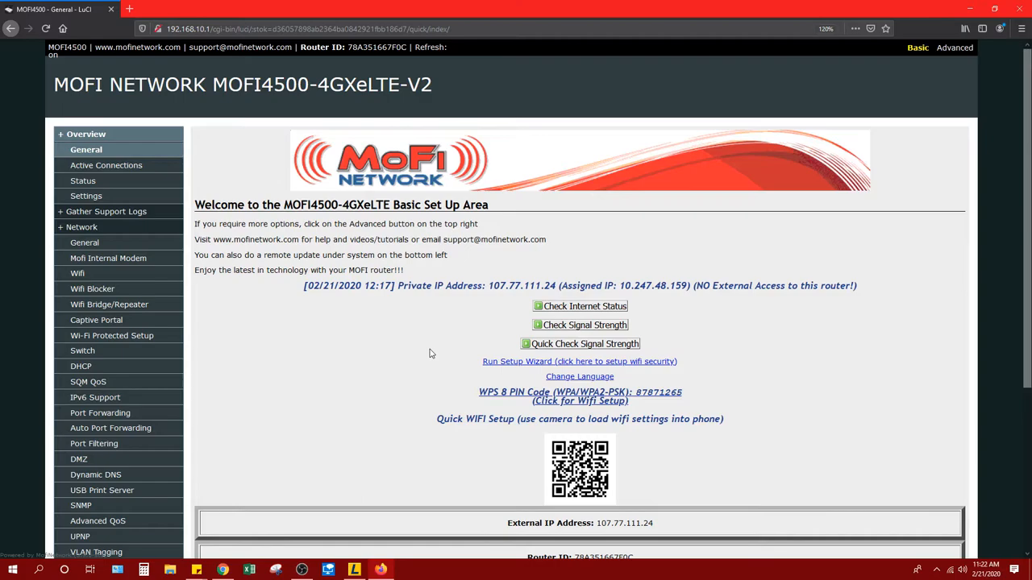
{"action": "mouse_move", "coordinate": [417, 383]}
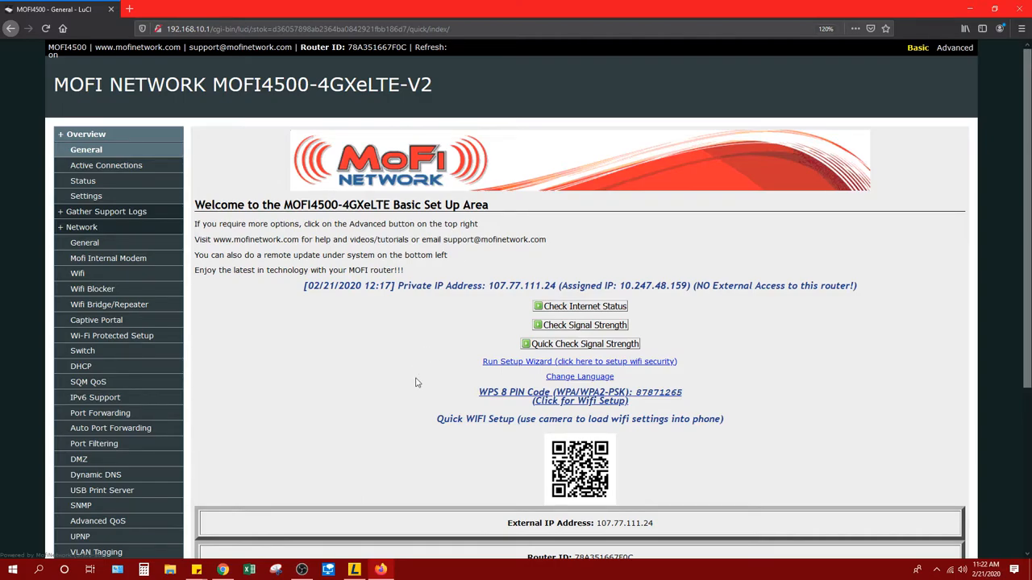
{"action": "mouse_move", "coordinate": [811, 146]}
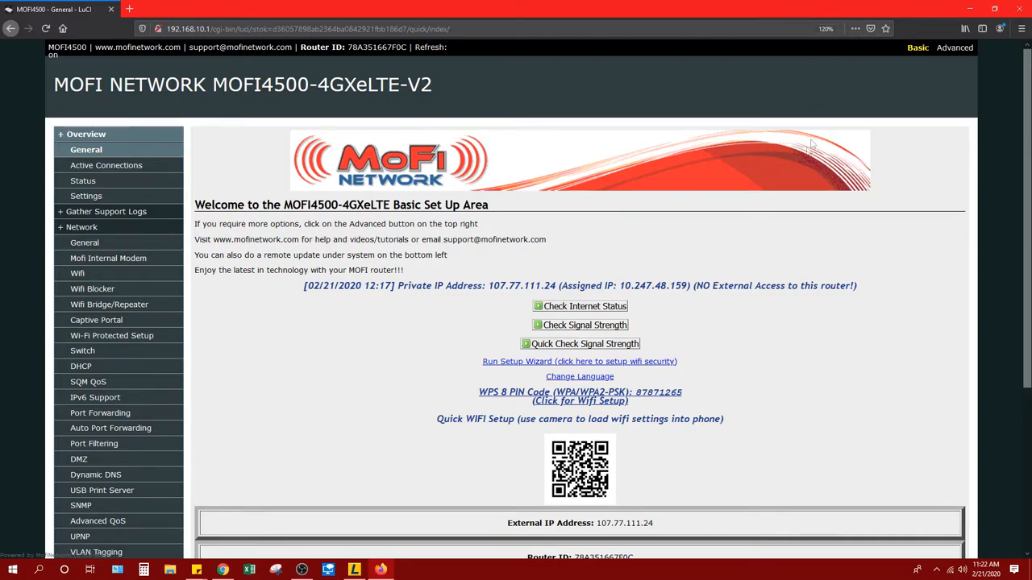
{"action": "mouse_move", "coordinate": [703, 258]}
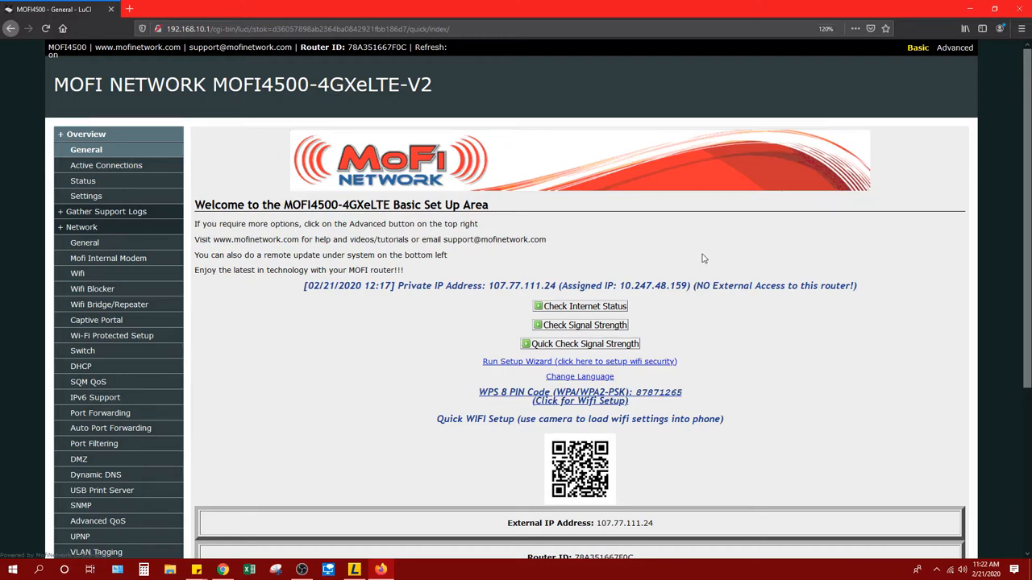
{"action": "mouse_move", "coordinate": [579, 244]}
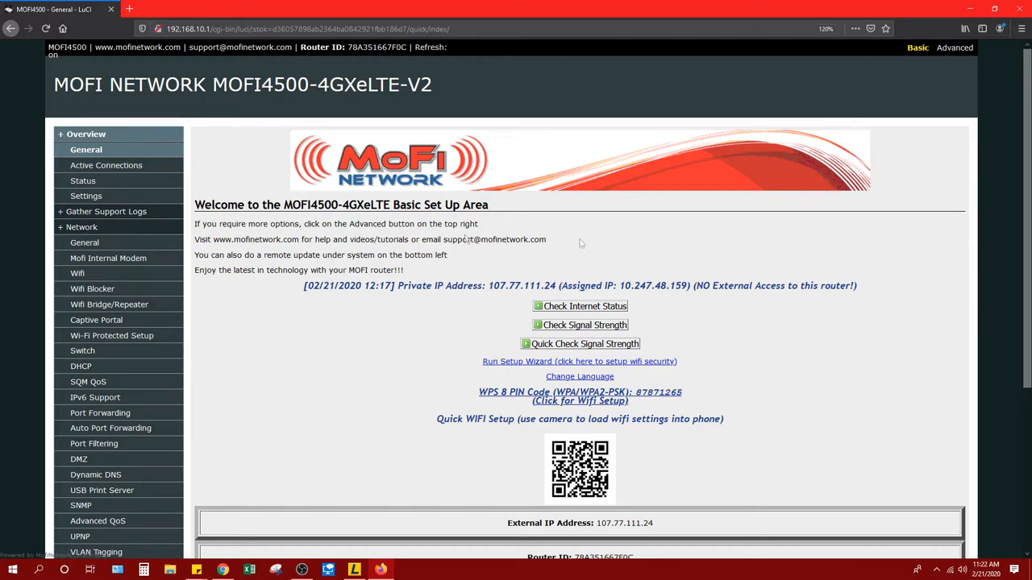
{"action": "mouse_move", "coordinate": [695, 338]}
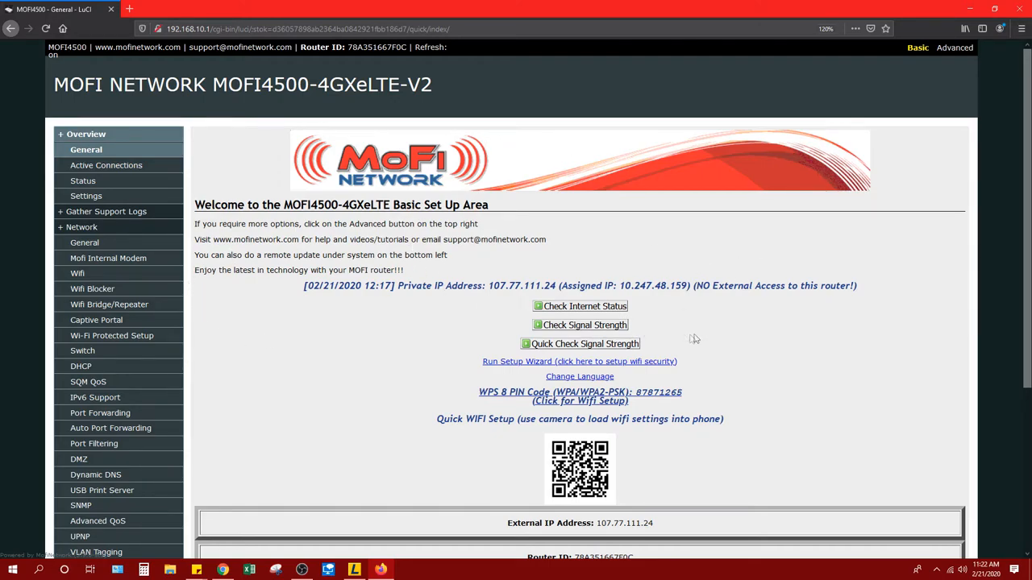
{"action": "mouse_move", "coordinate": [696, 338]}
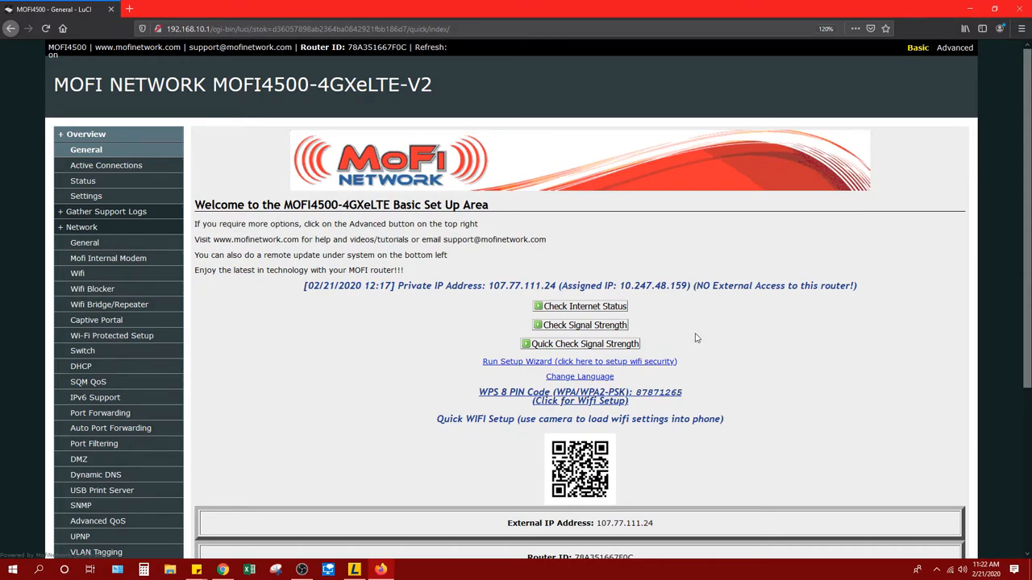
{"action": "mouse_move", "coordinate": [419, 326]}
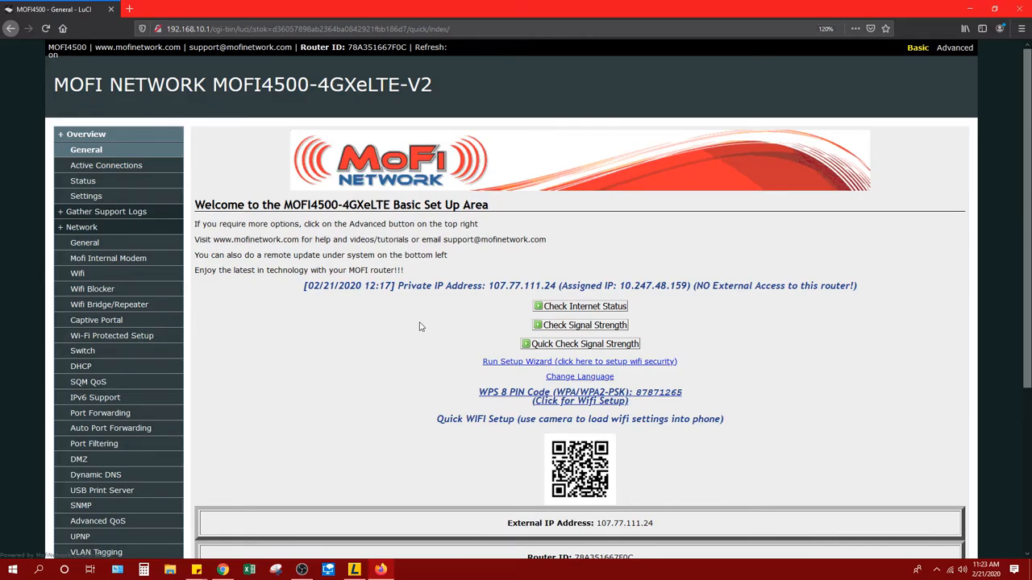
{"action": "scroll", "scroll_direction": "down", "scroll_amount": 3}
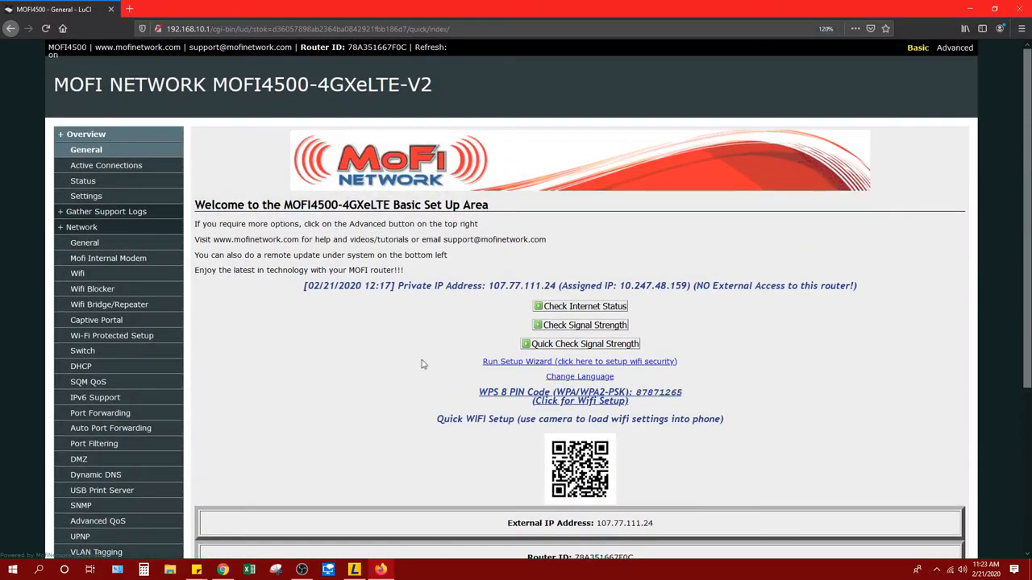
{"action": "mouse_move", "coordinate": [290, 424]}
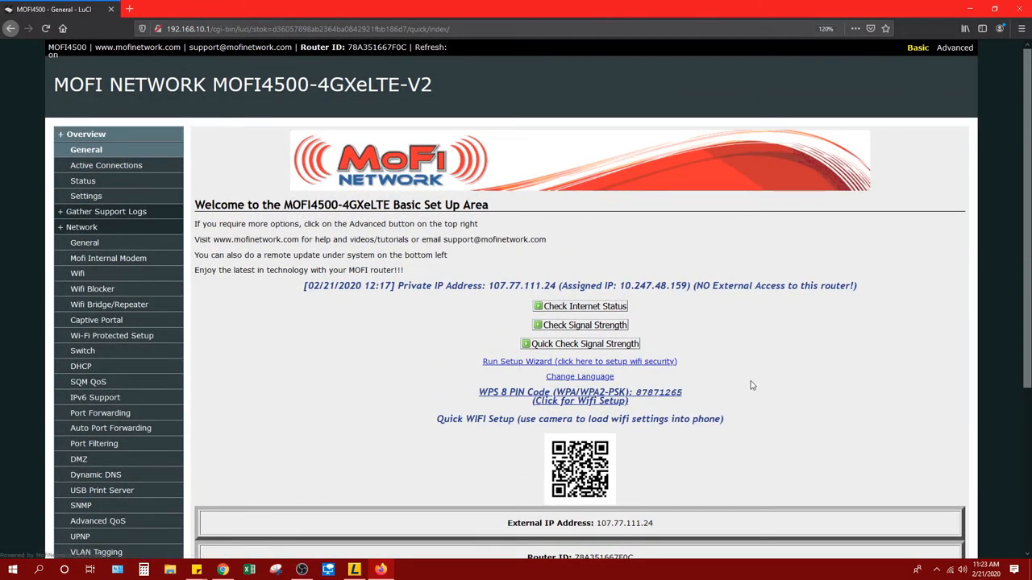
{"action": "mouse_move", "coordinate": [649, 304]}
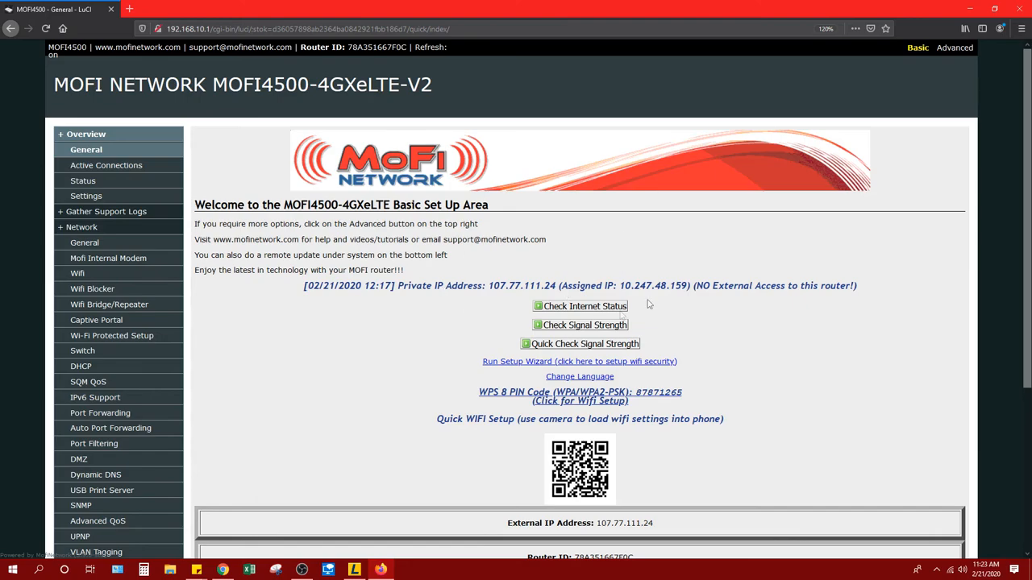
{"action": "mouse_move", "coordinate": [567, 243]}
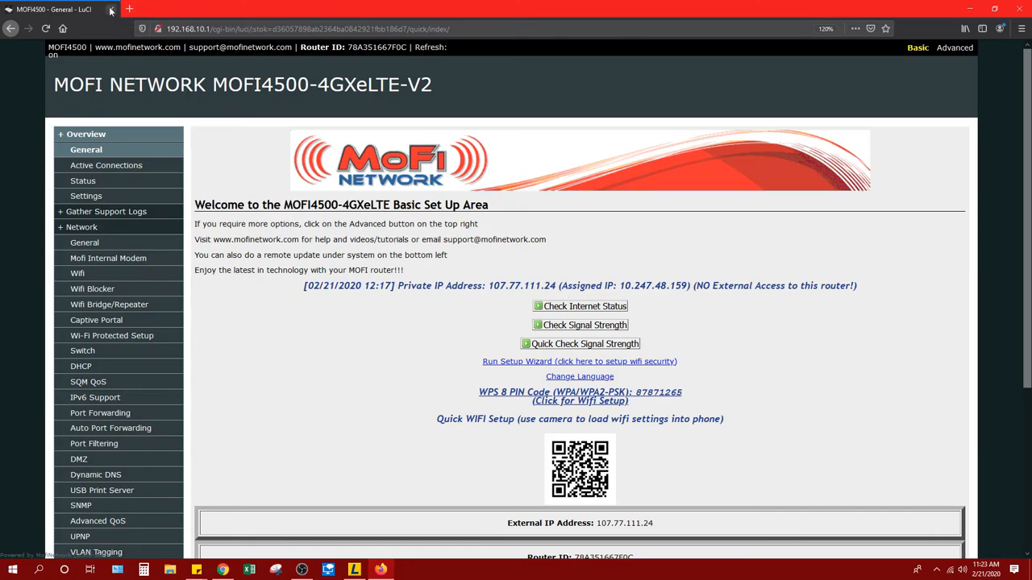
{"action": "mouse_move", "coordinate": [111, 9]}
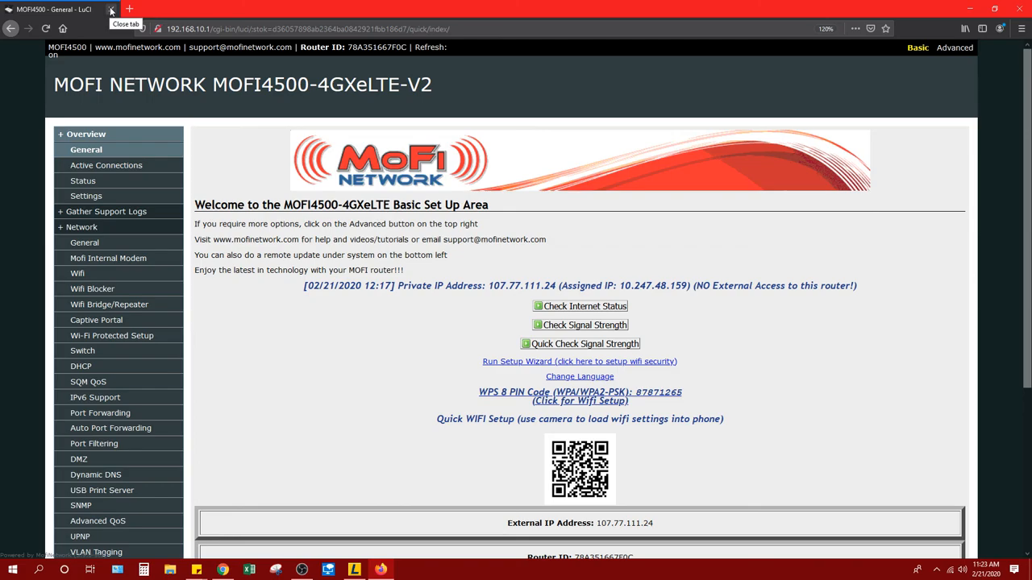